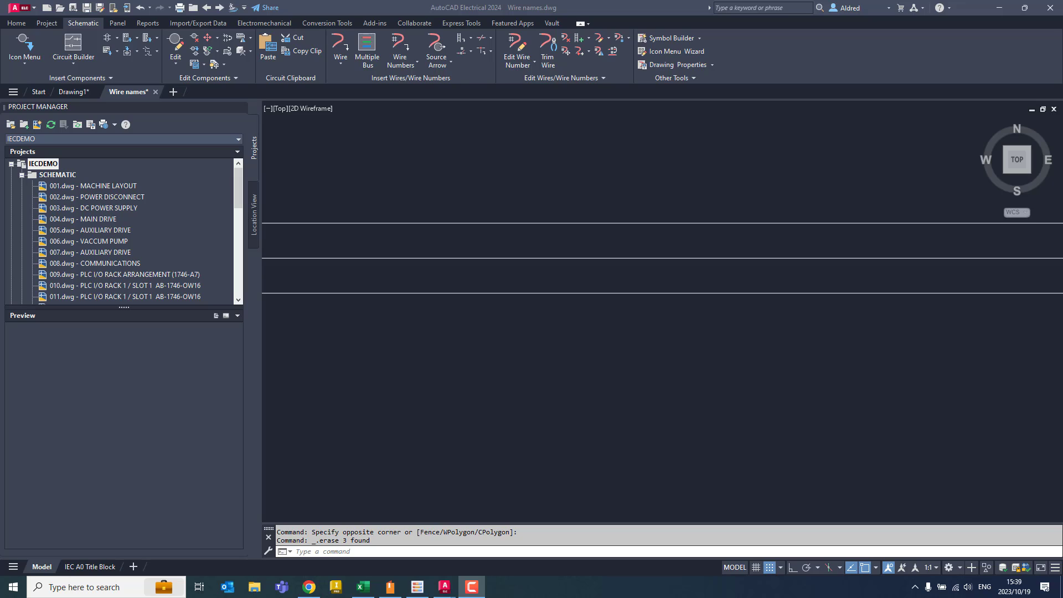
mouse_move(432, 275)
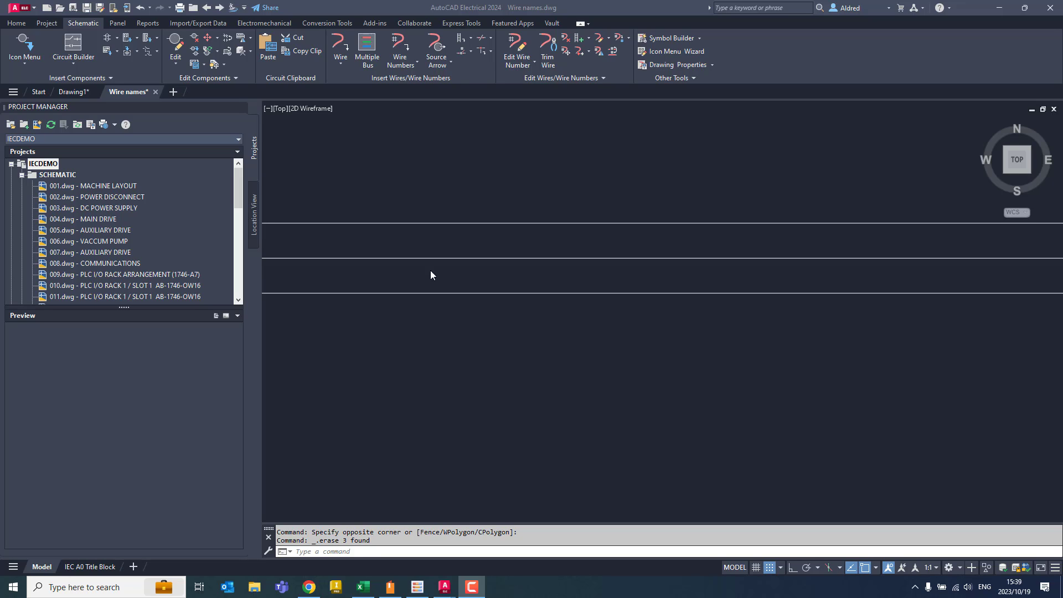
mouse_move(466, 257)
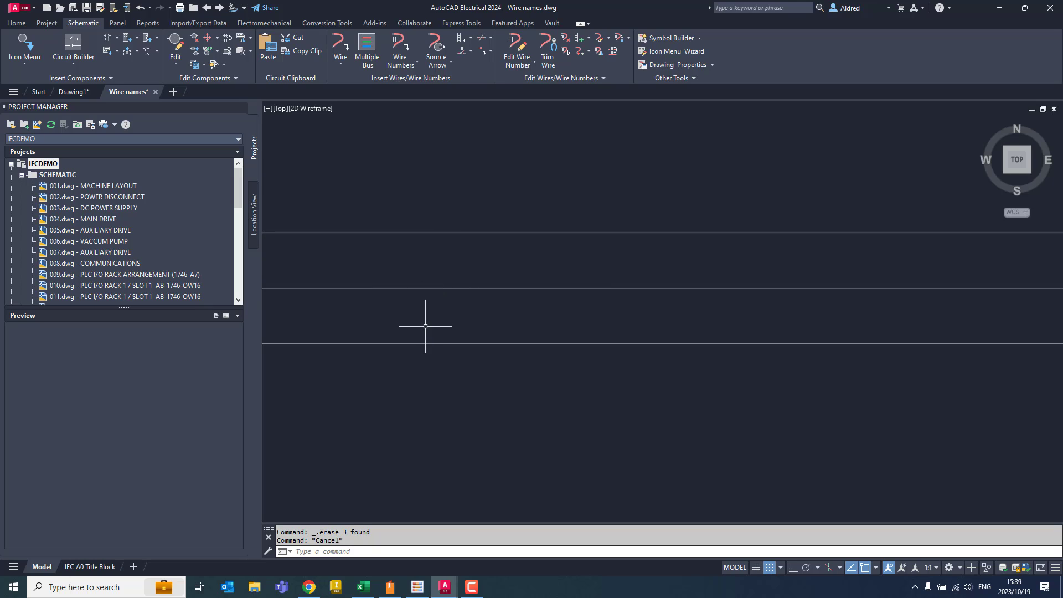
mouse_move(426, 215)
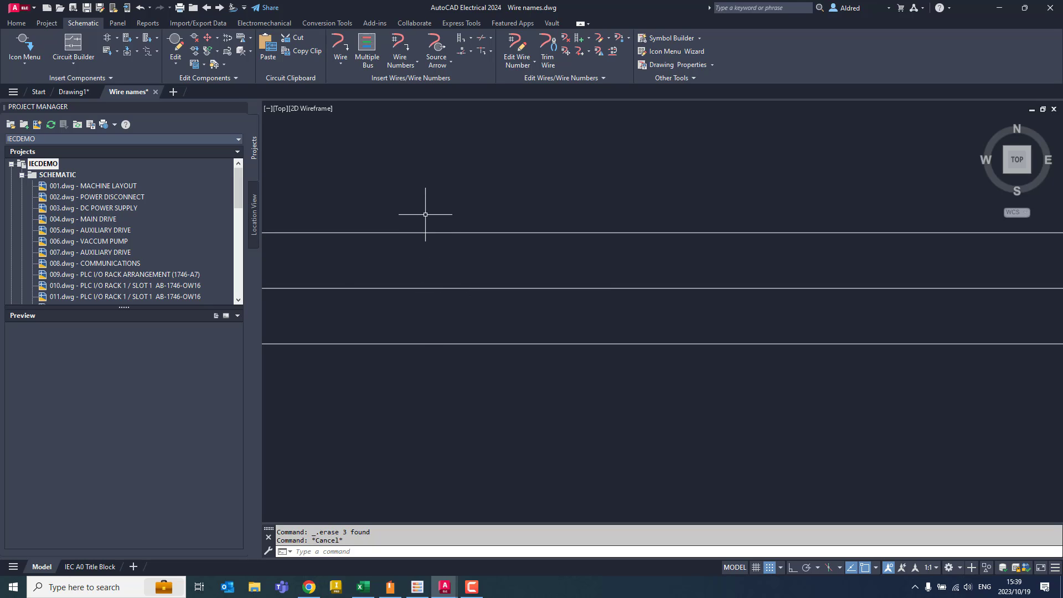
mouse_move(458, 261)
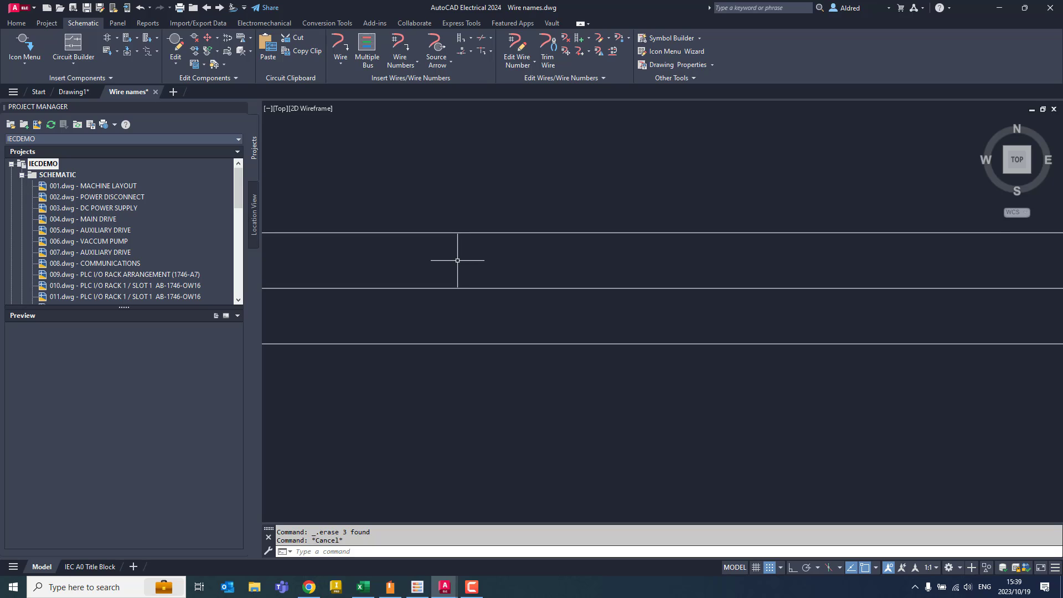
mouse_move(428, 216)
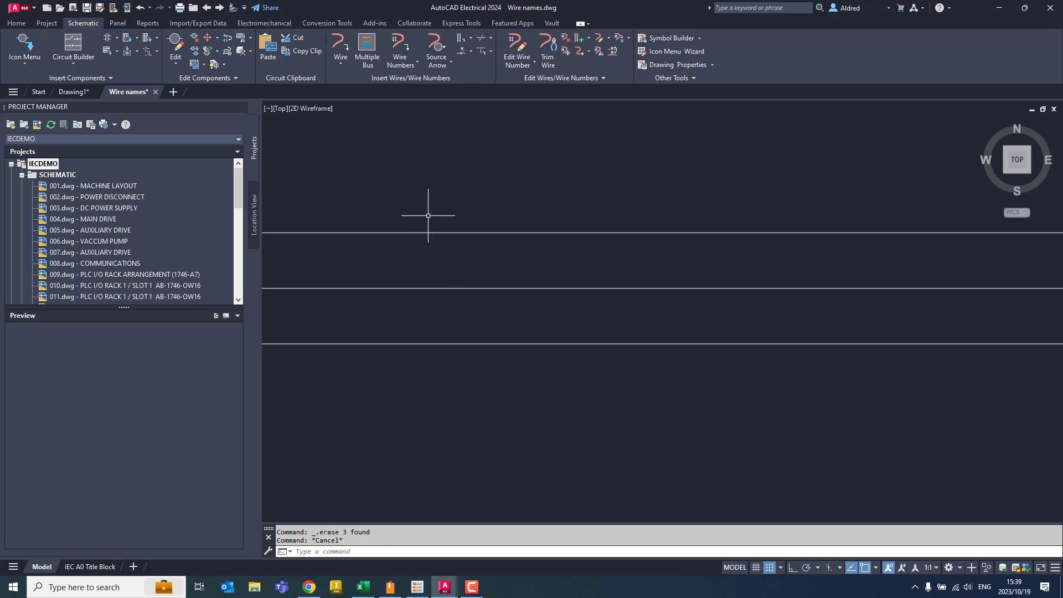
- Tag every wire in the drawing with sequential numbers 55, 56 and 57
left_click(400, 48)
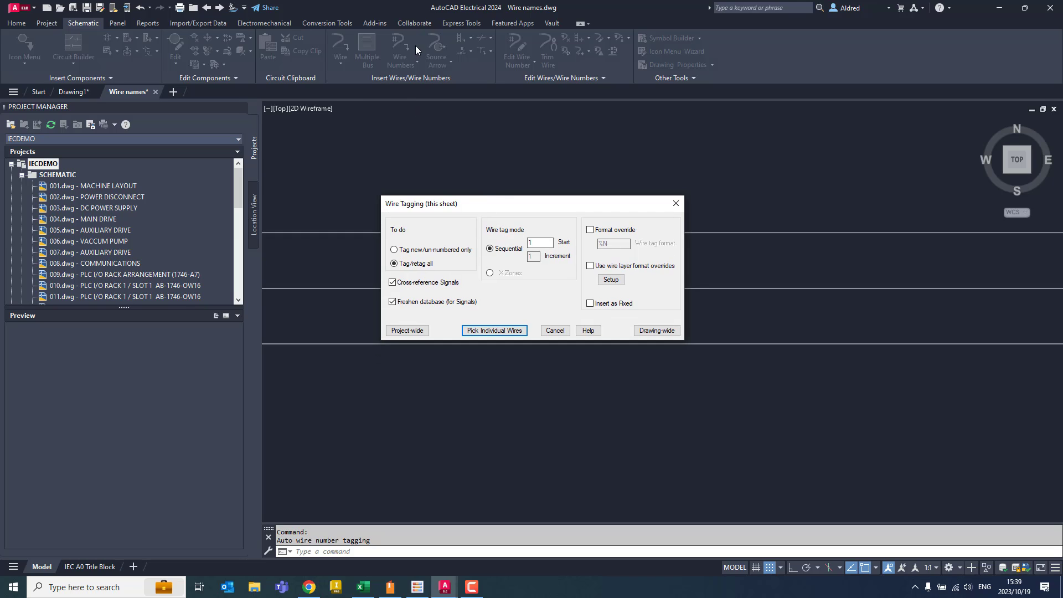
mouse_move(441, 226)
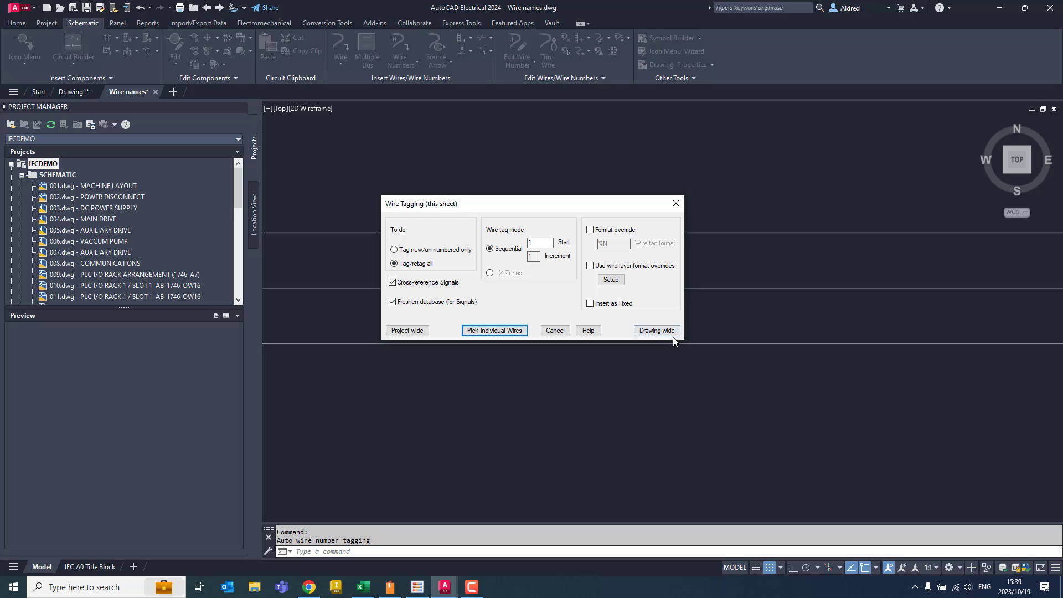
left_click(655, 330)
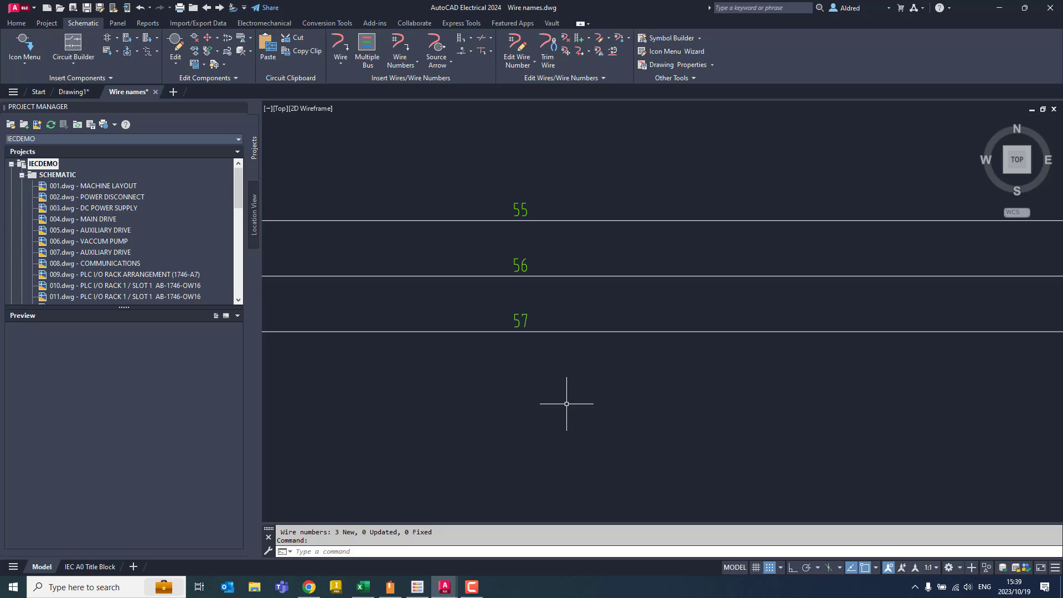
mouse_move(477, 249)
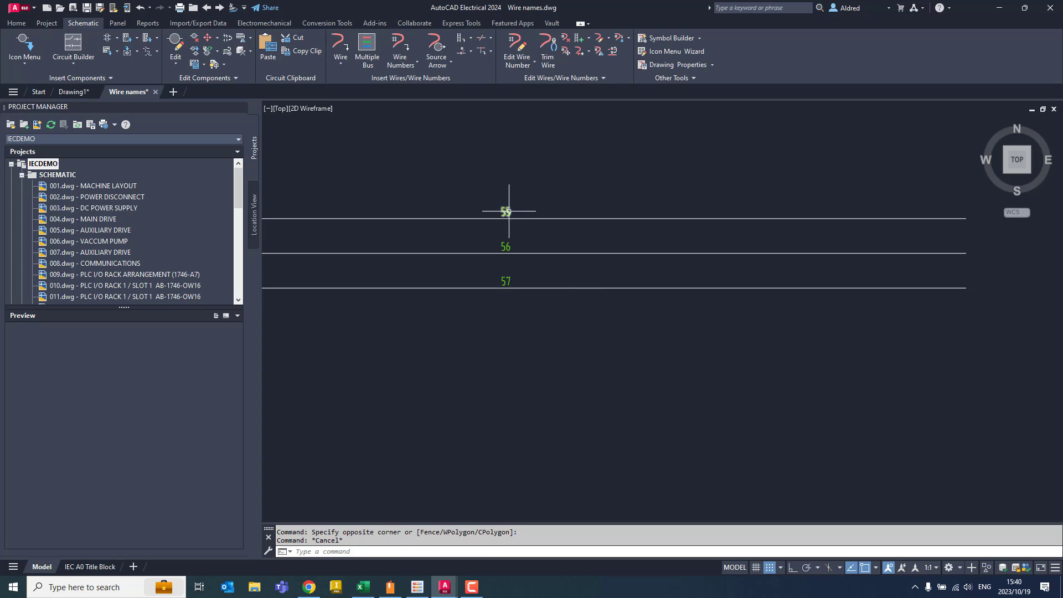
mouse_move(529, 209)
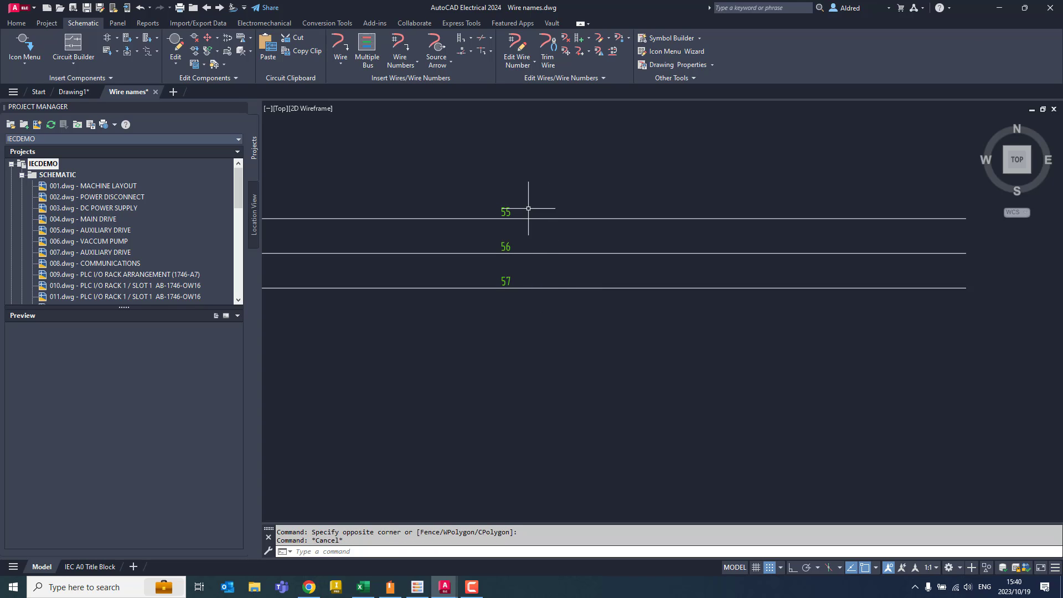
mouse_move(543, 226)
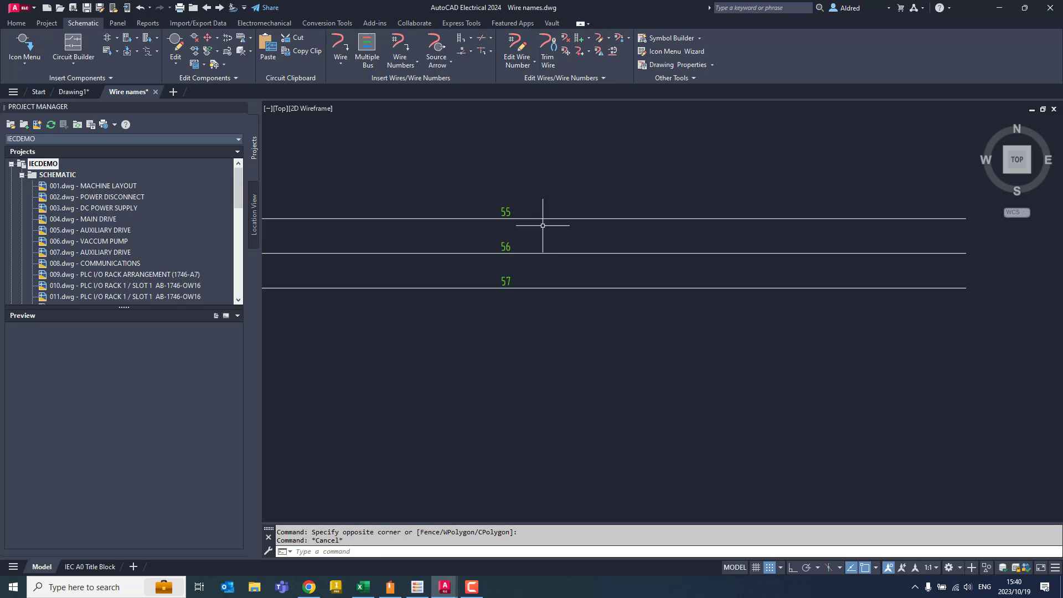
mouse_move(542, 225)
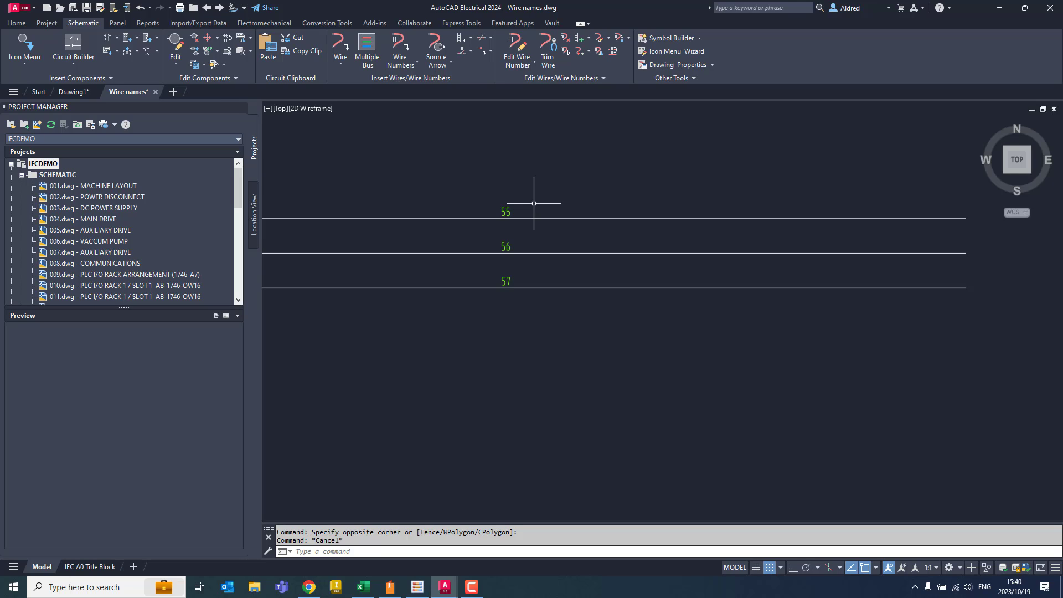
mouse_move(539, 105)
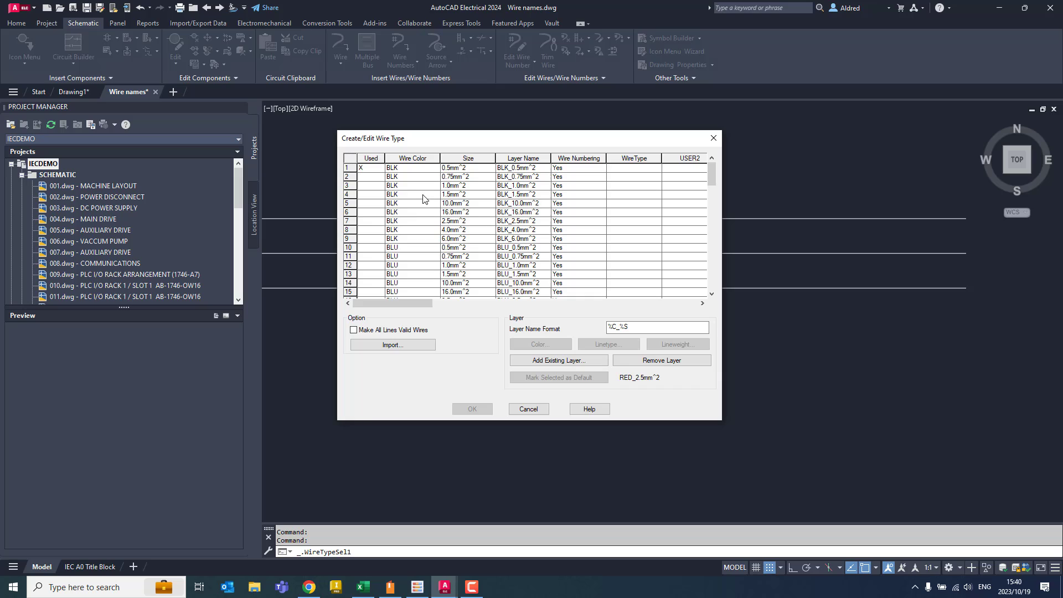
left_click(441, 176)
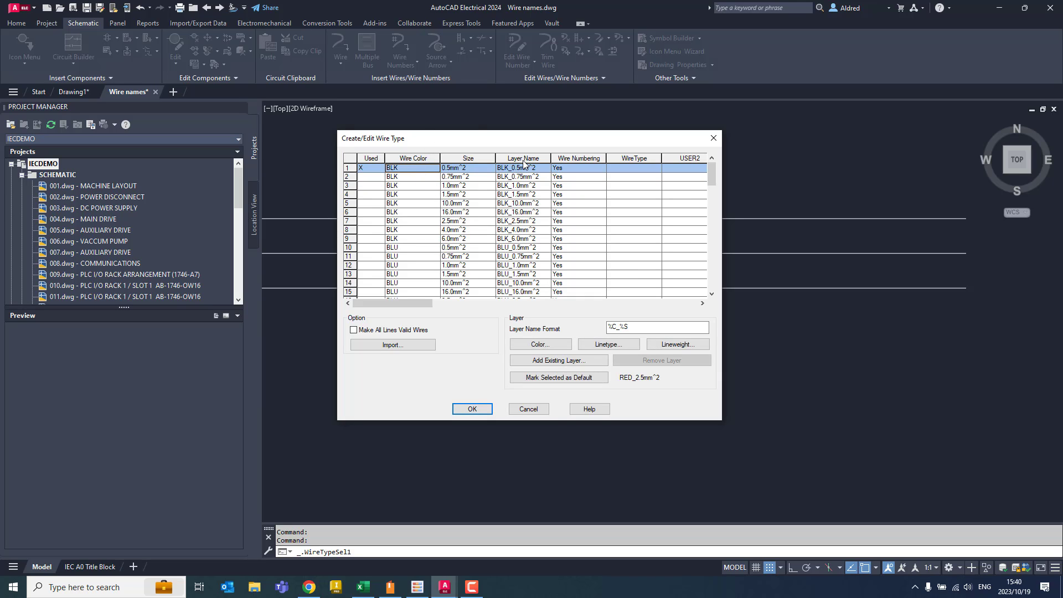
mouse_move(546, 278)
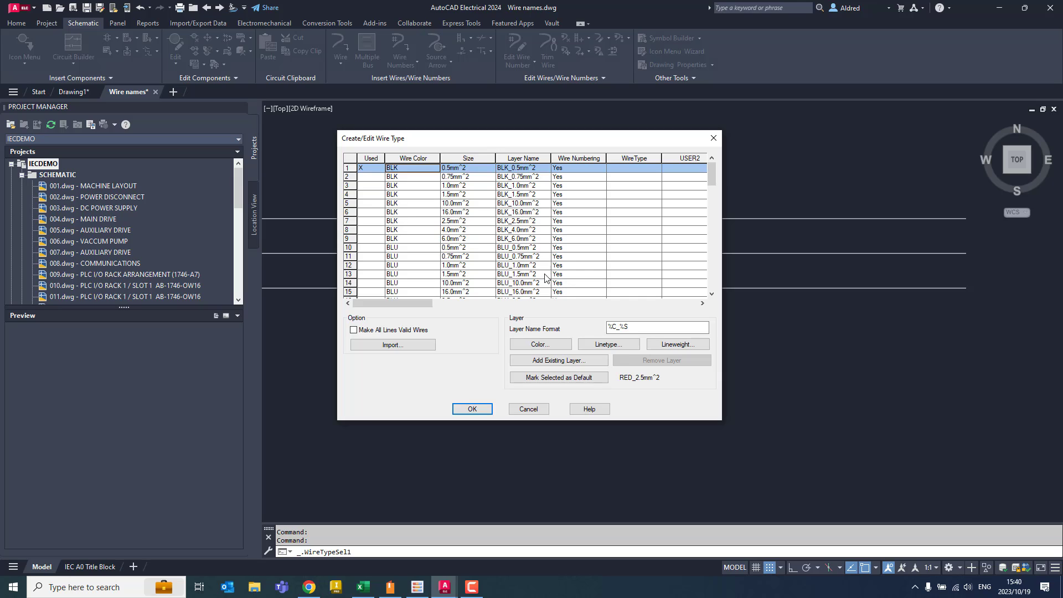
mouse_move(462, 156)
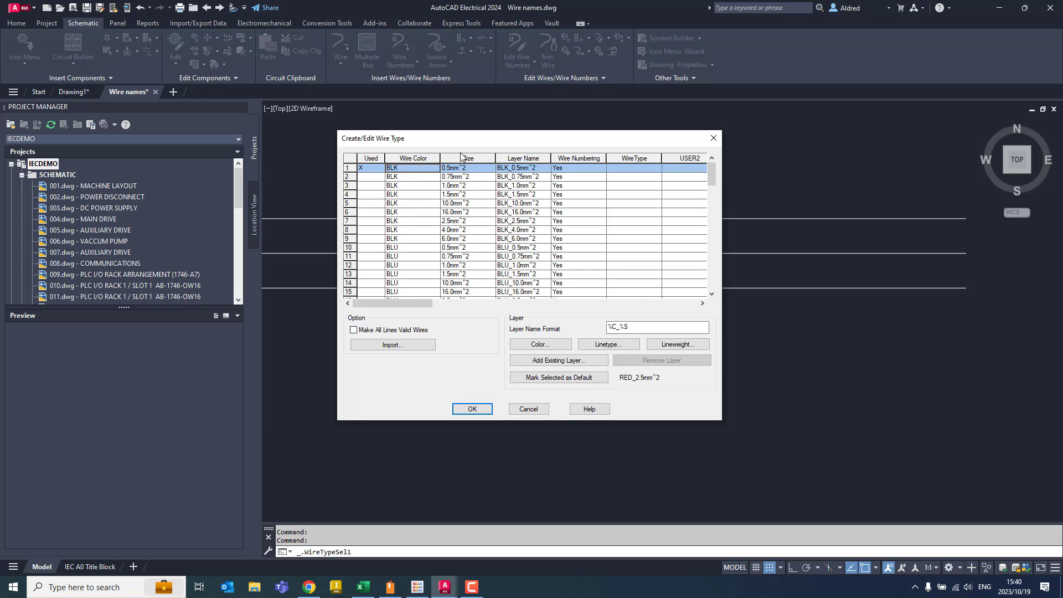
left_click(655, 328)
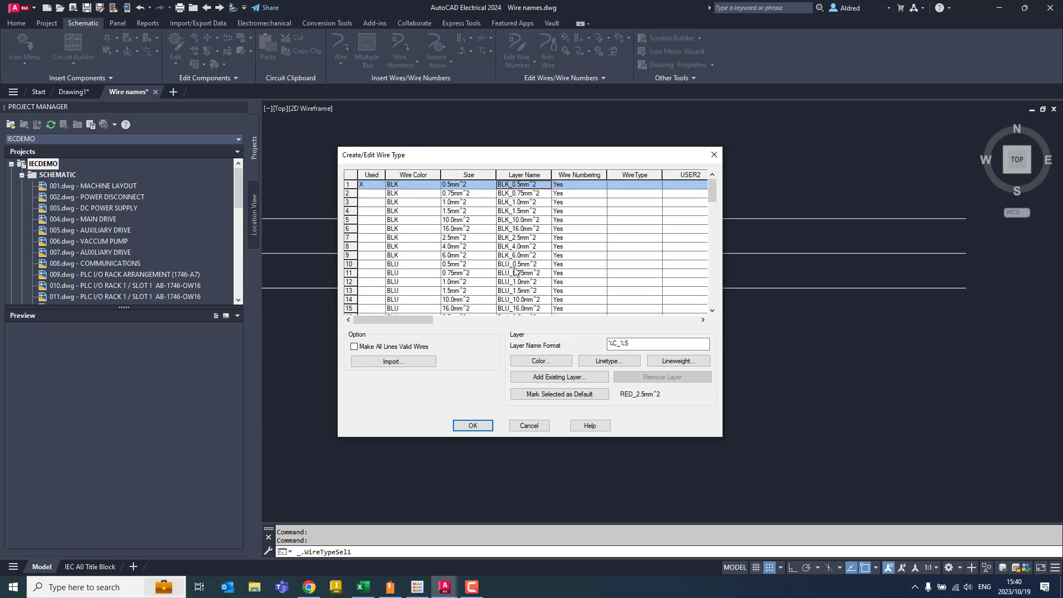
mouse_move(507, 309)
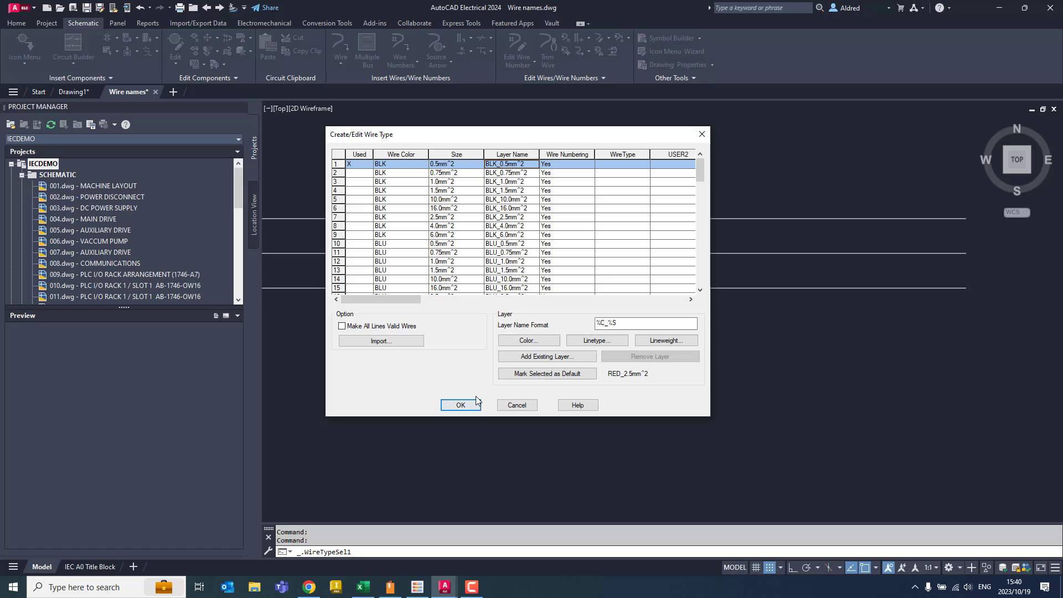
- Close the wire type table and base IECDEMO's wire numbering on wire layer
left_click(462, 404)
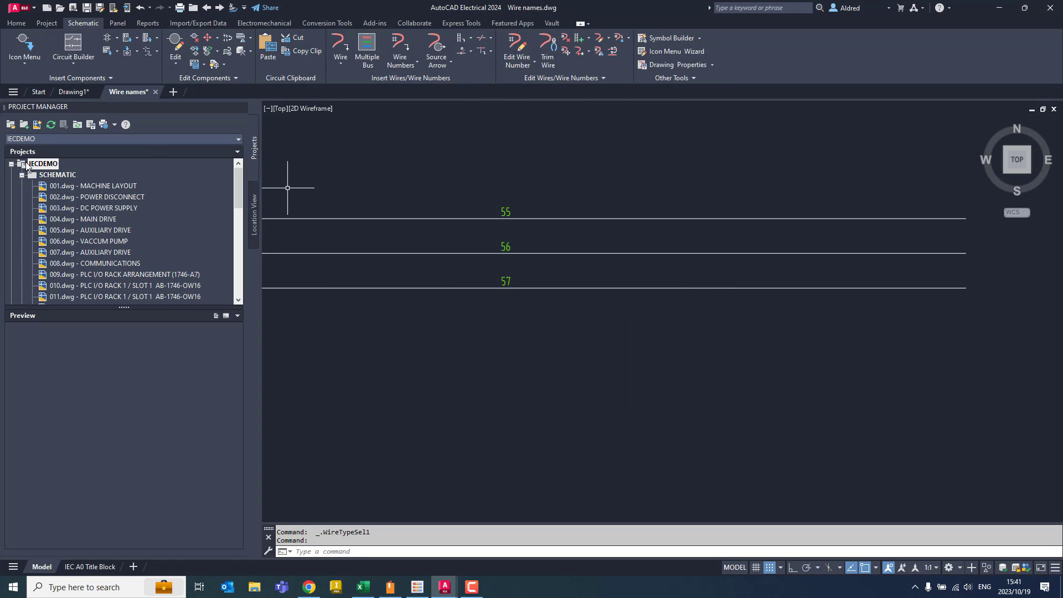
right_click(42, 163)
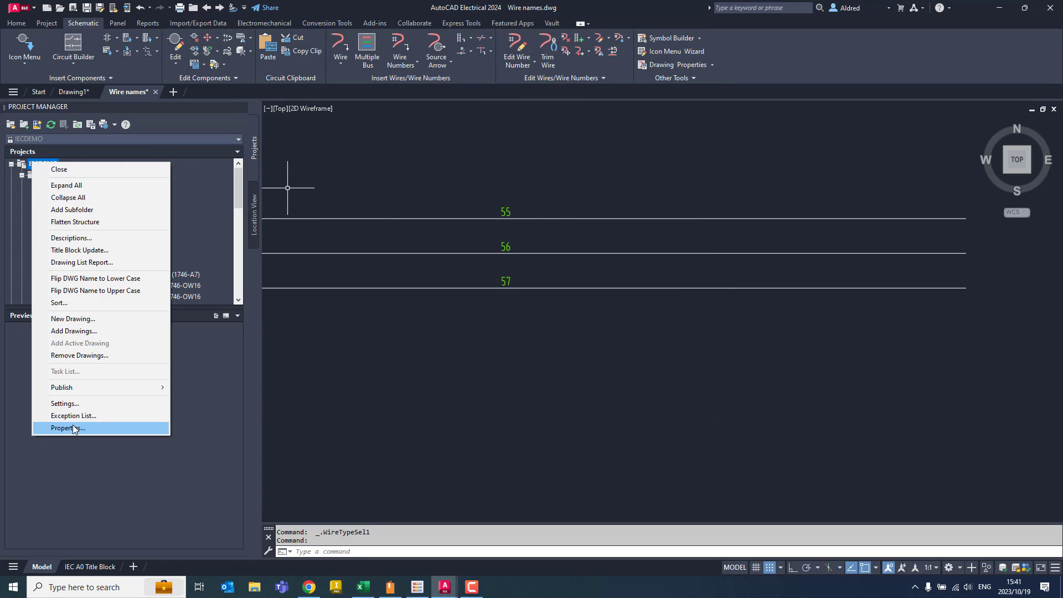
left_click(67, 429)
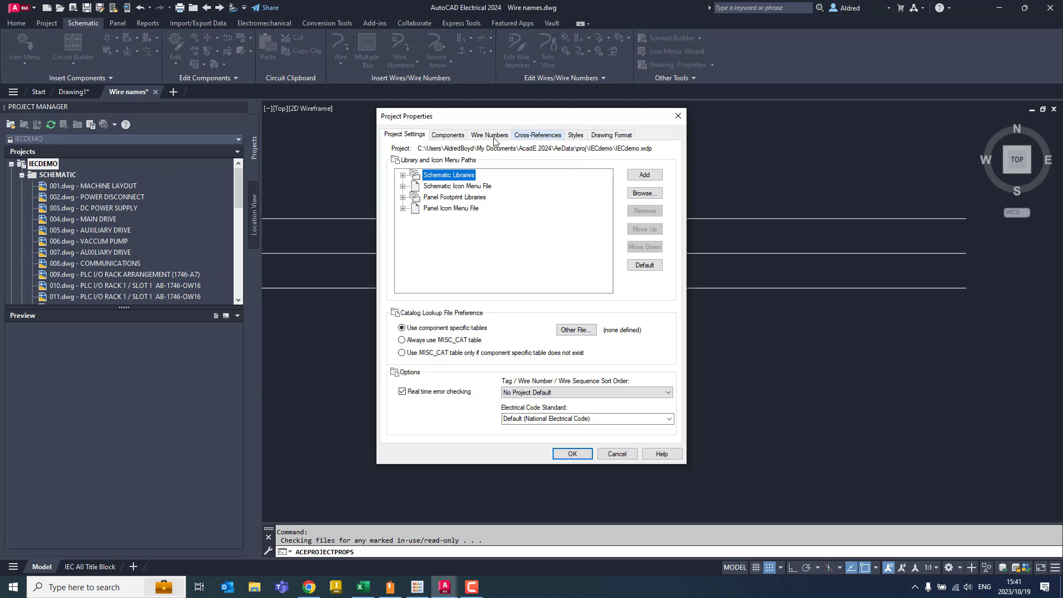
left_click(488, 135)
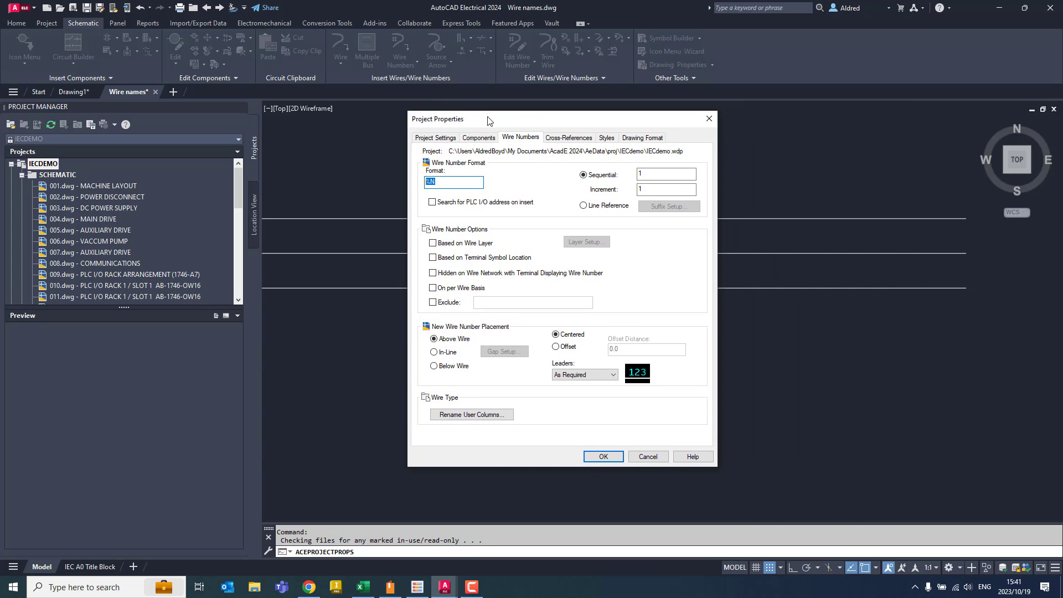
left_click(433, 242)
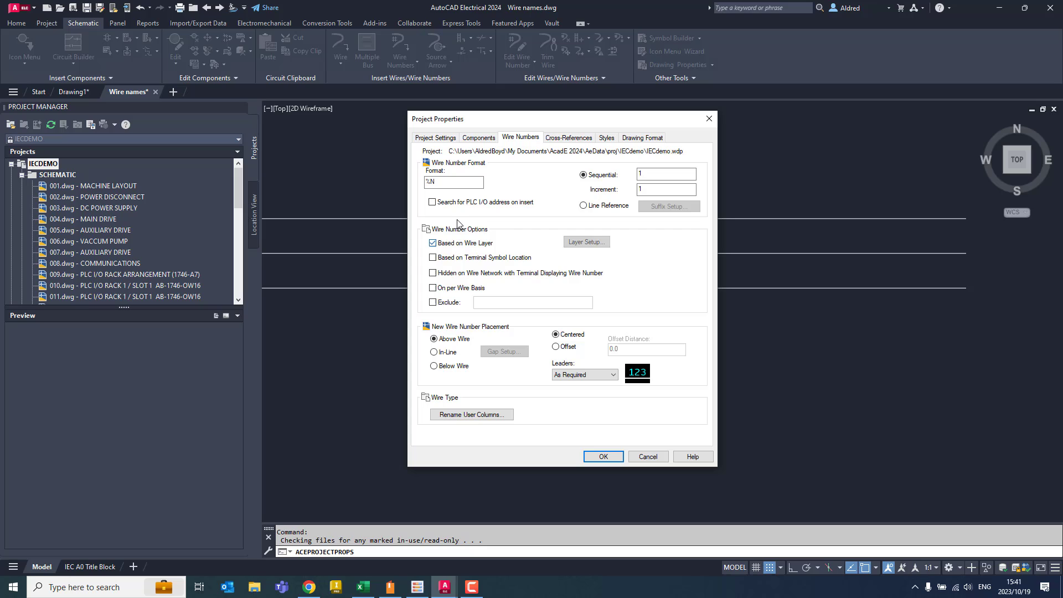
mouse_move(453, 253)
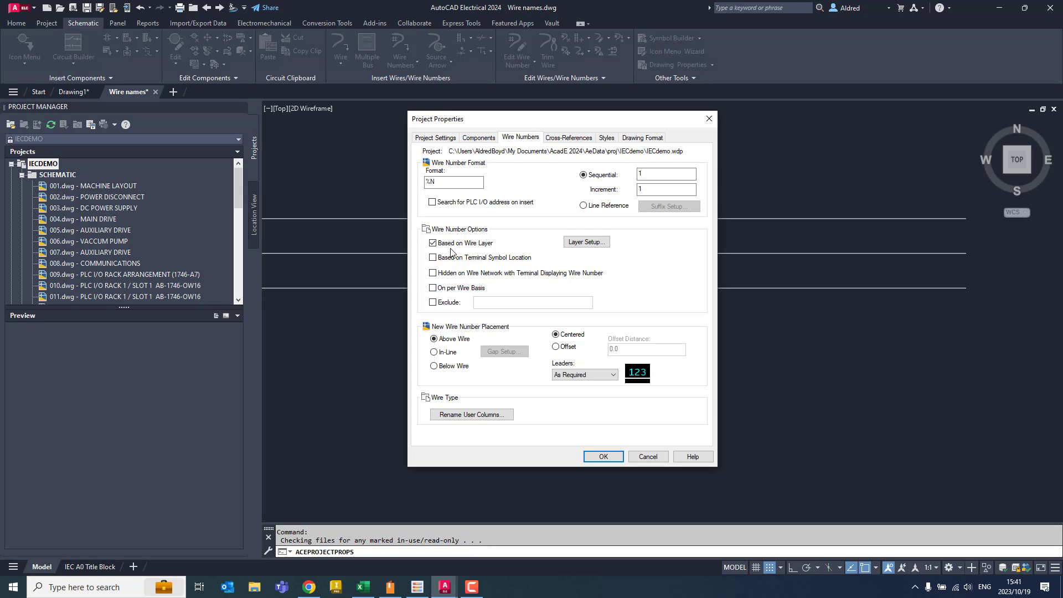
mouse_move(586, 241)
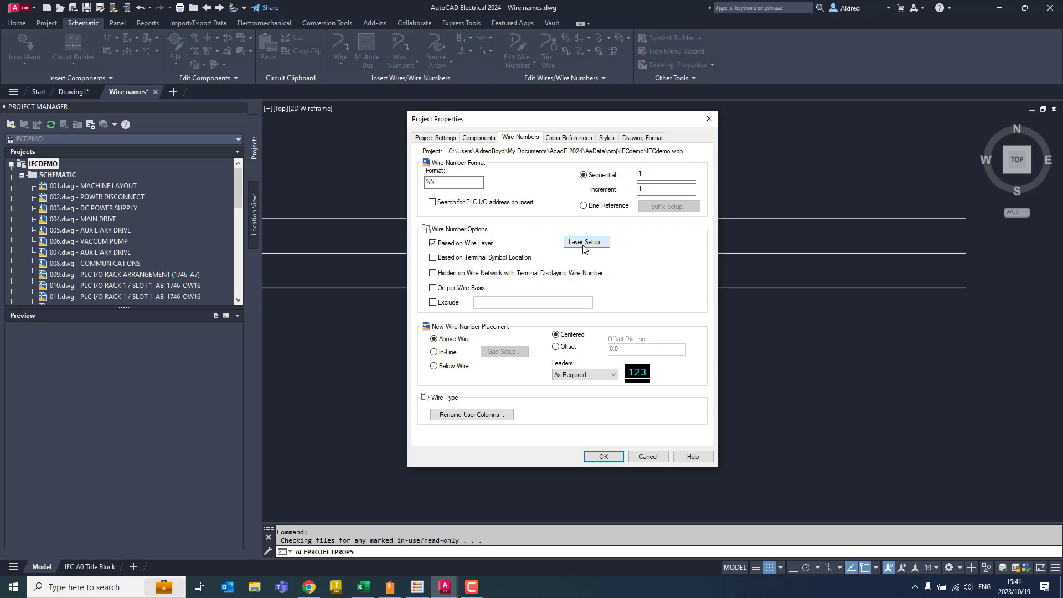
left_click(585, 241)
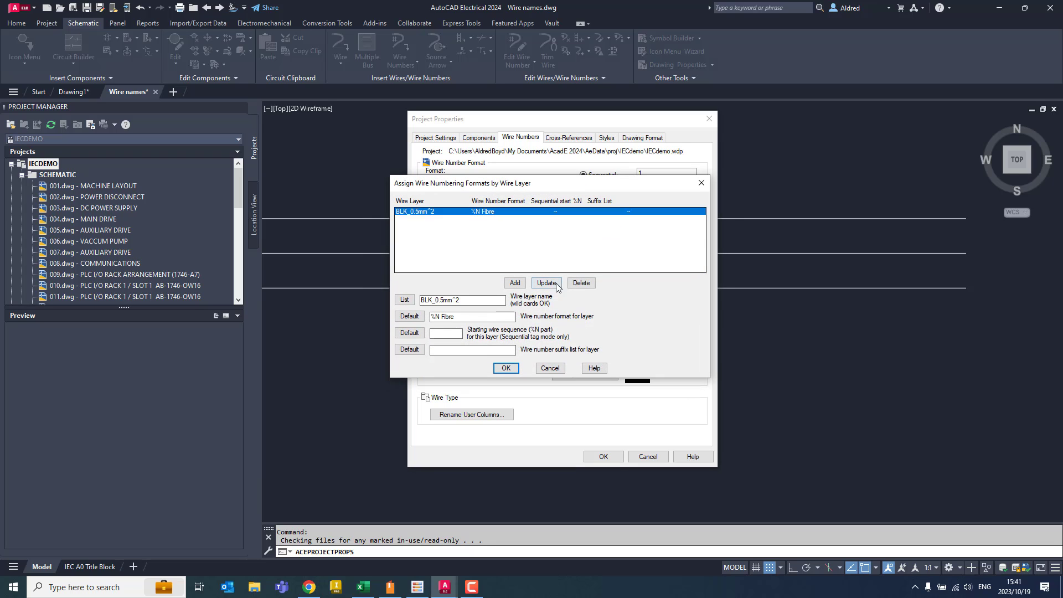
- Add a BLK* layer rule with wire number format %N FIBRE and confirm
left_click(580, 283)
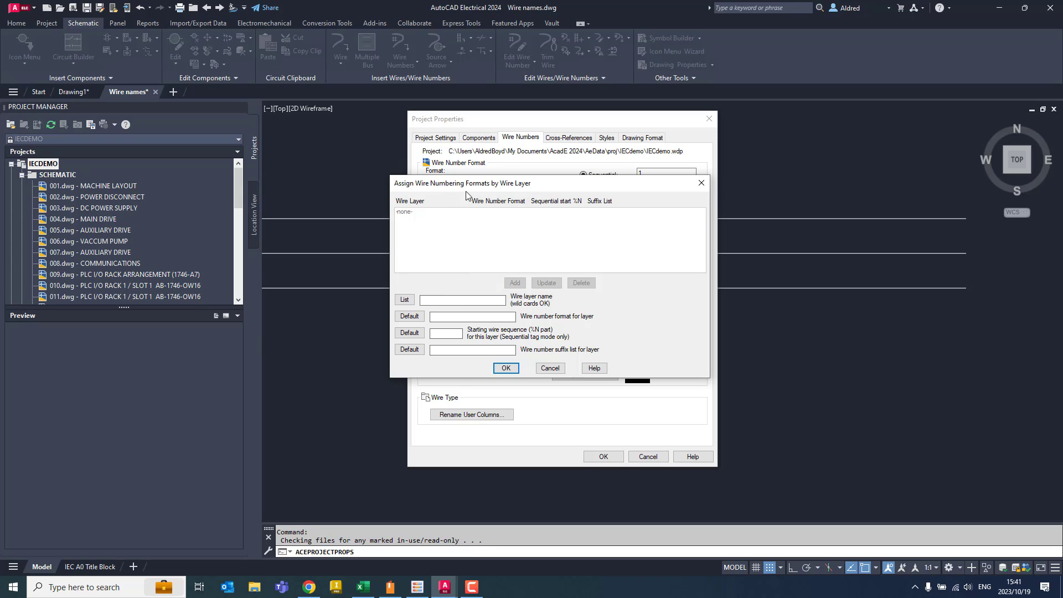
left_click(463, 300)
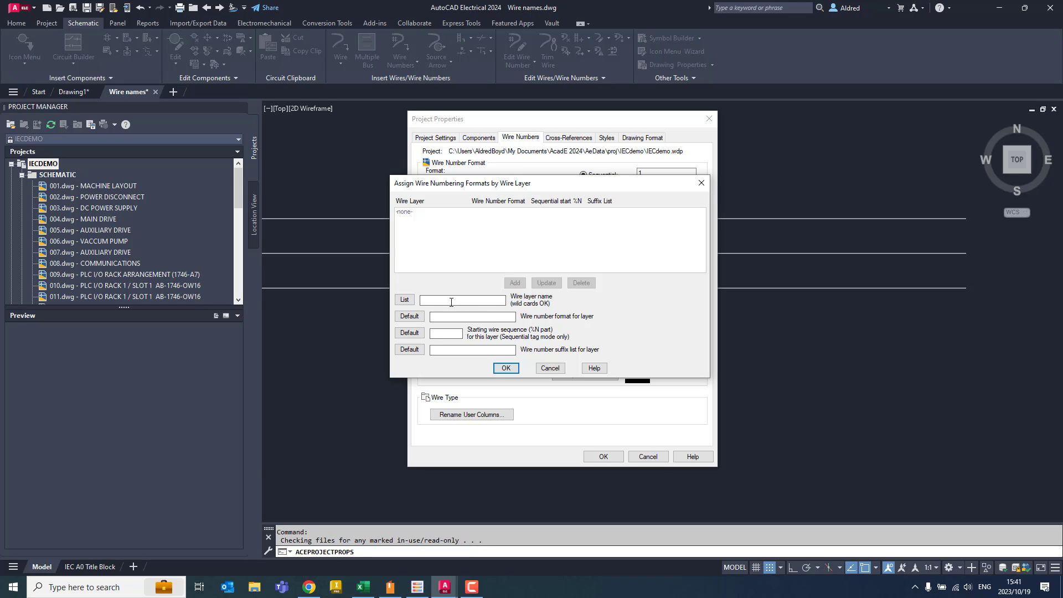
type("BLK")
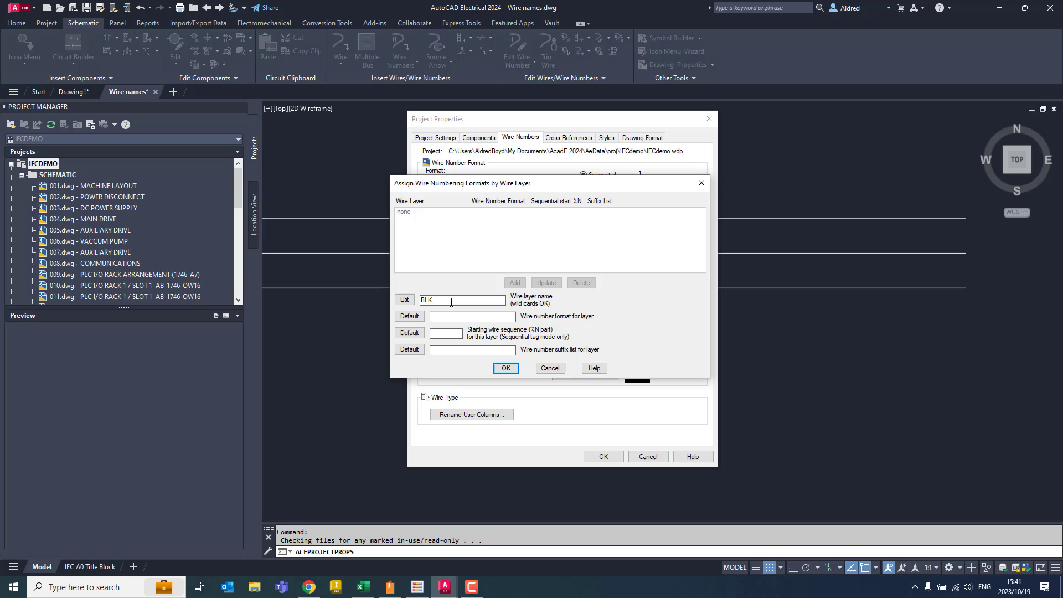
type("*")
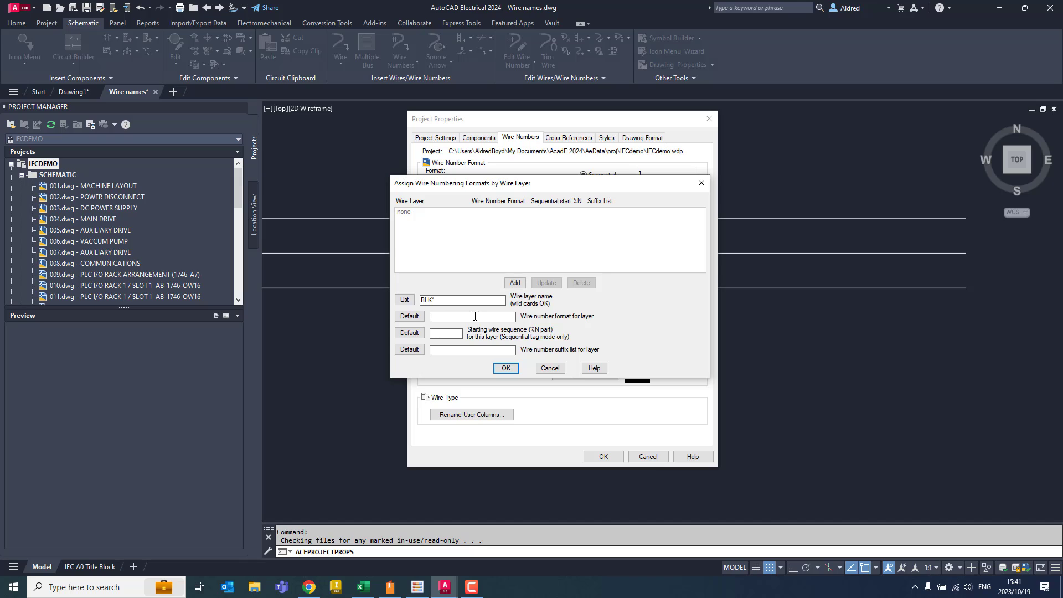
type("%")
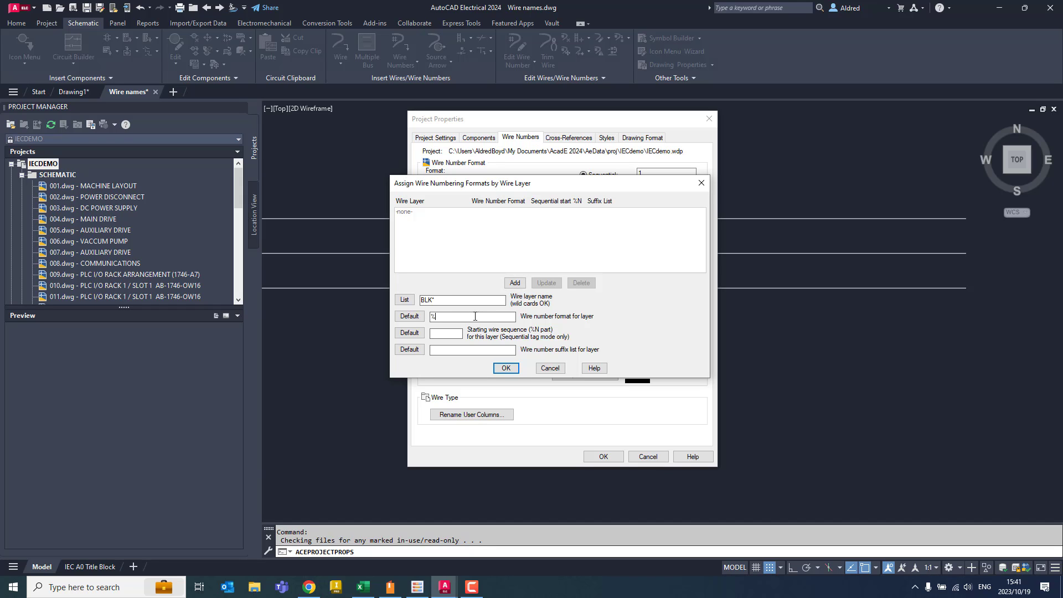
type("N")
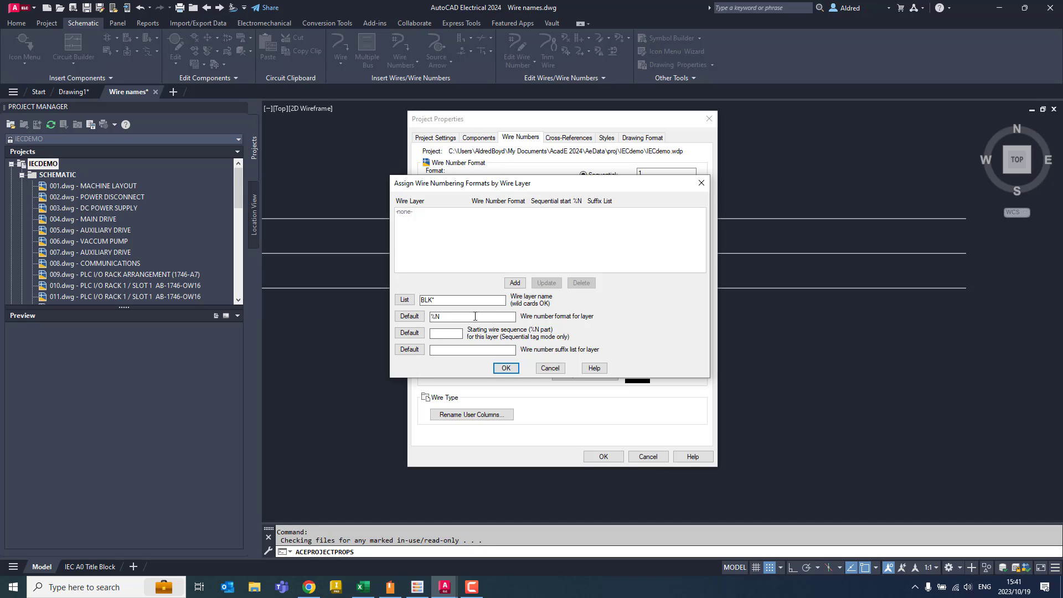
type("FIBR")
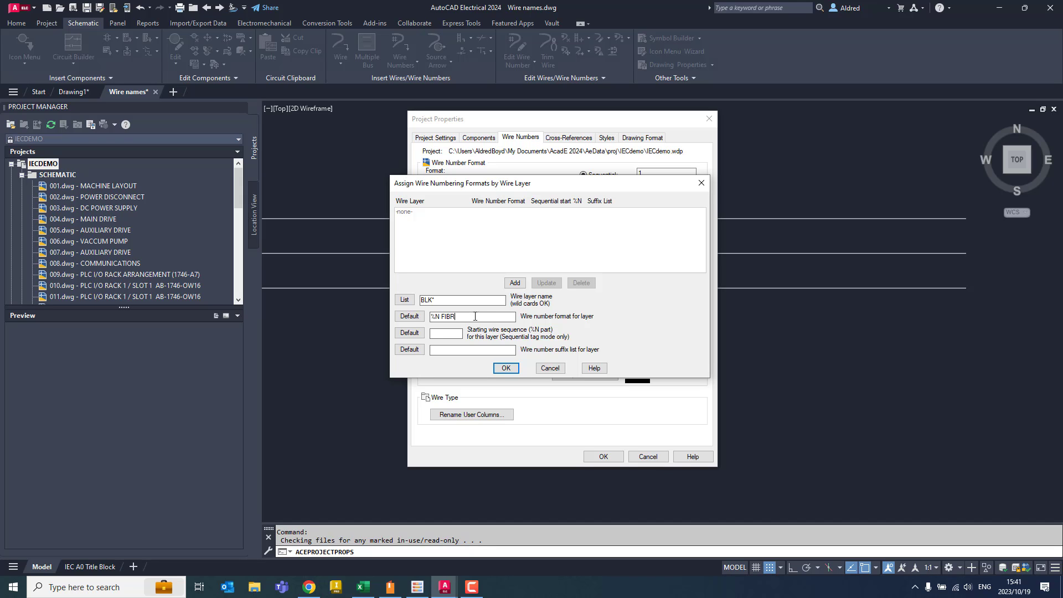
type("E")
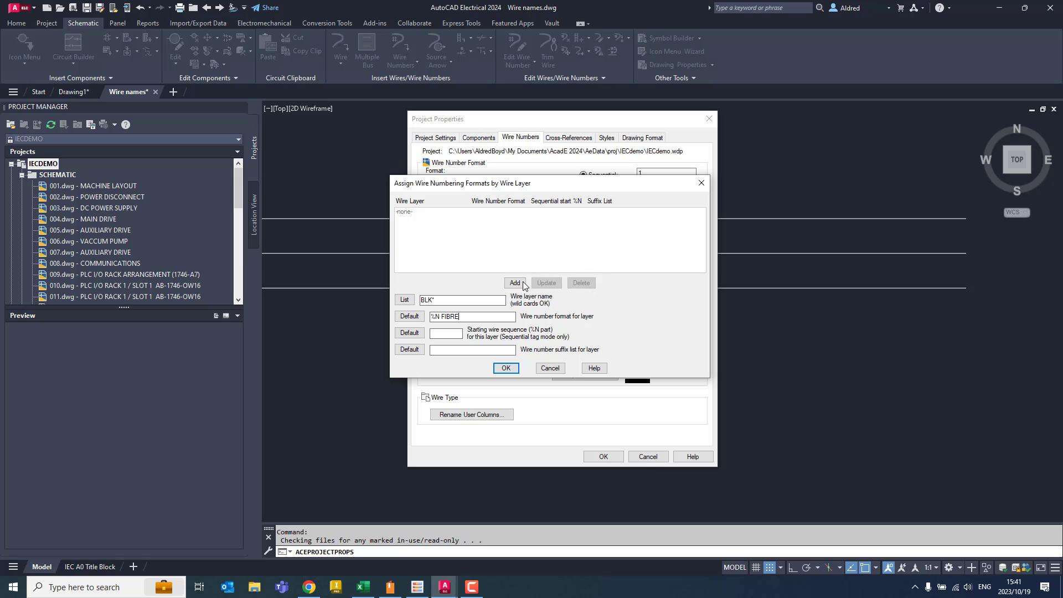
left_click(515, 283)
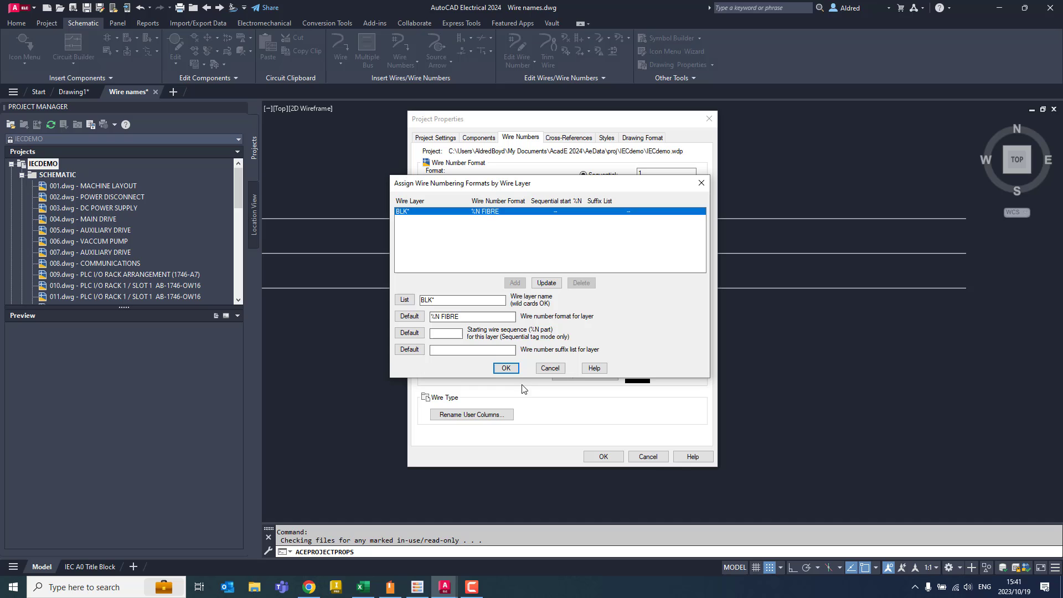
left_click(505, 367)
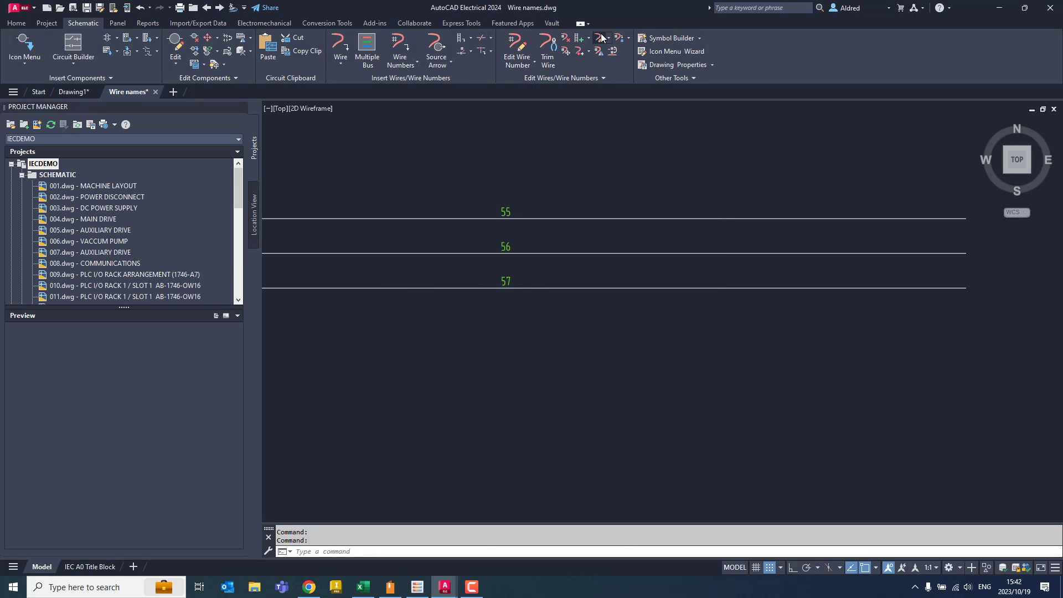
- Review the black and red wire layer names, then reopen IECDEMO project properties
left_click(599, 38)
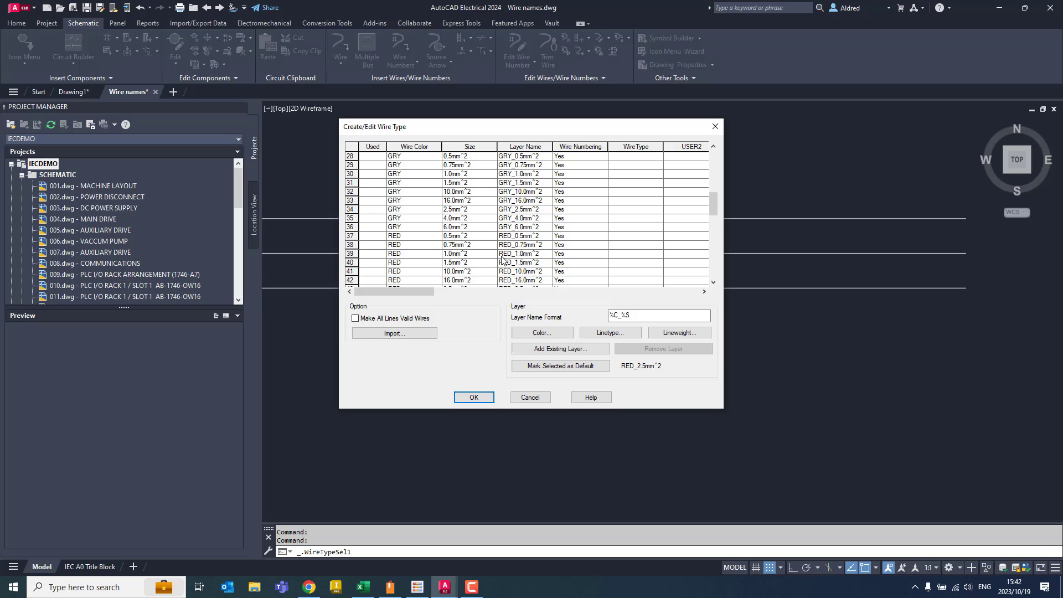
left_click(522, 235)
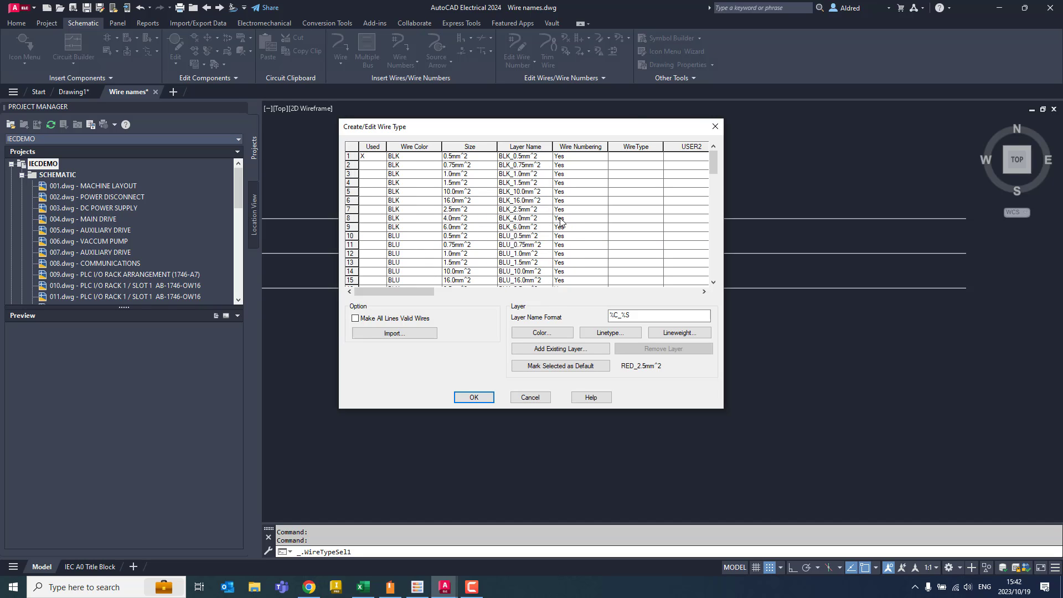
left_click(473, 398)
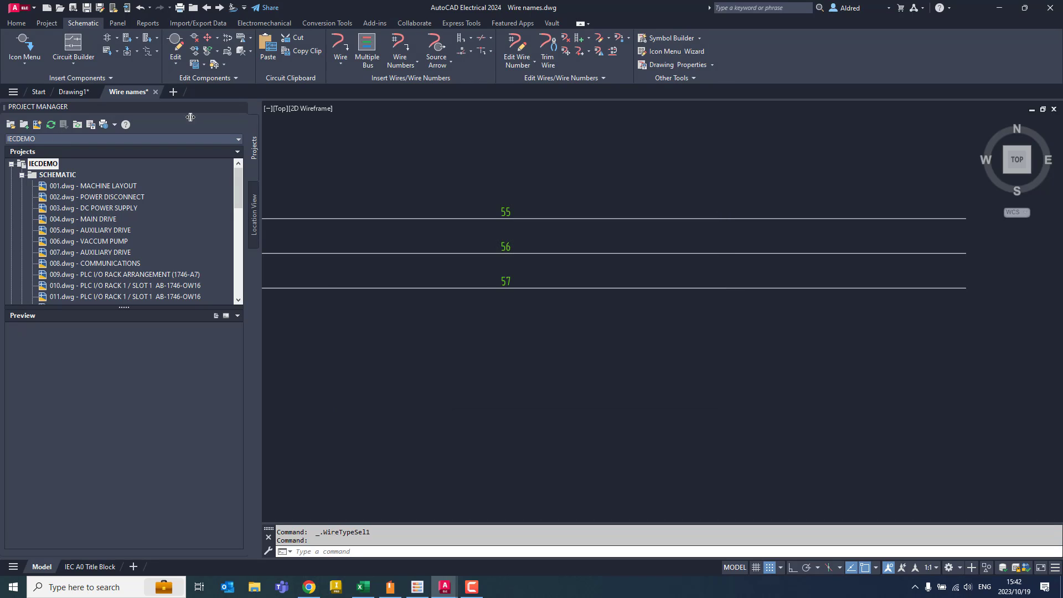
right_click(42, 163)
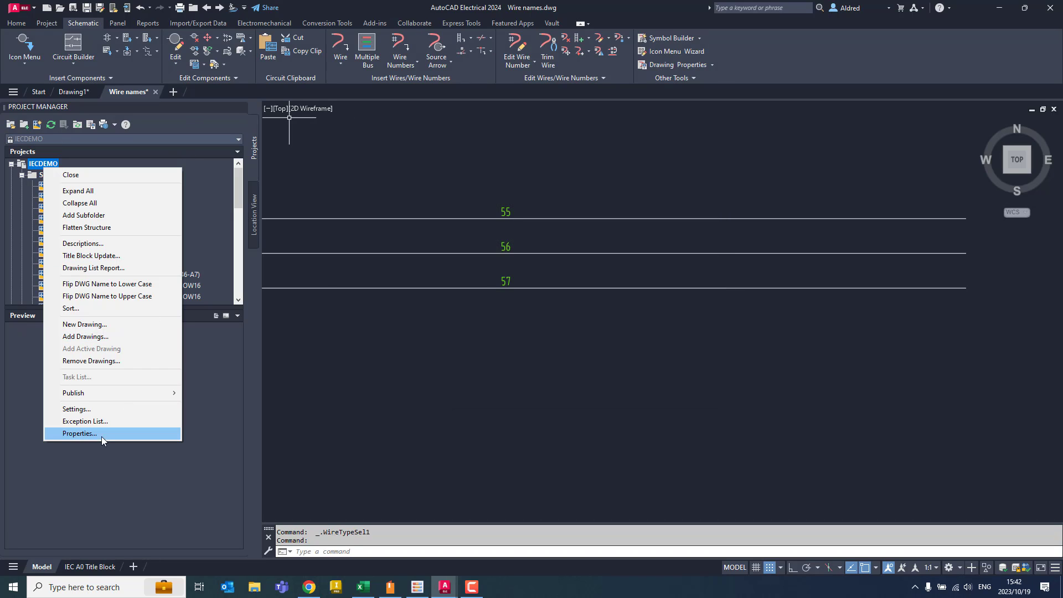
left_click(78, 433)
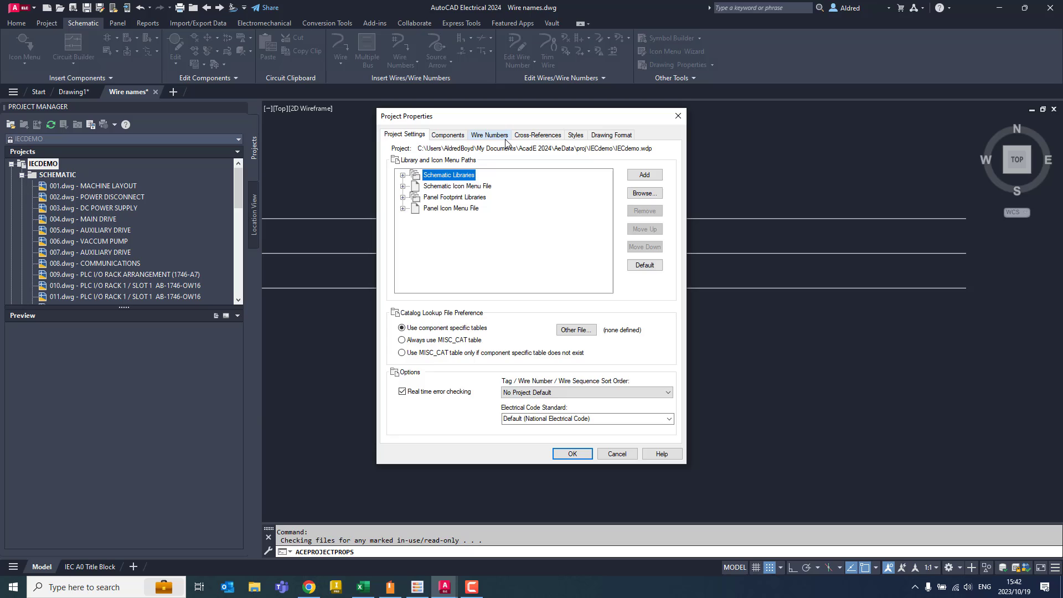
- Add a RED* layer rule with wire number format %N ETHERNET and confirm
left_click(489, 134)
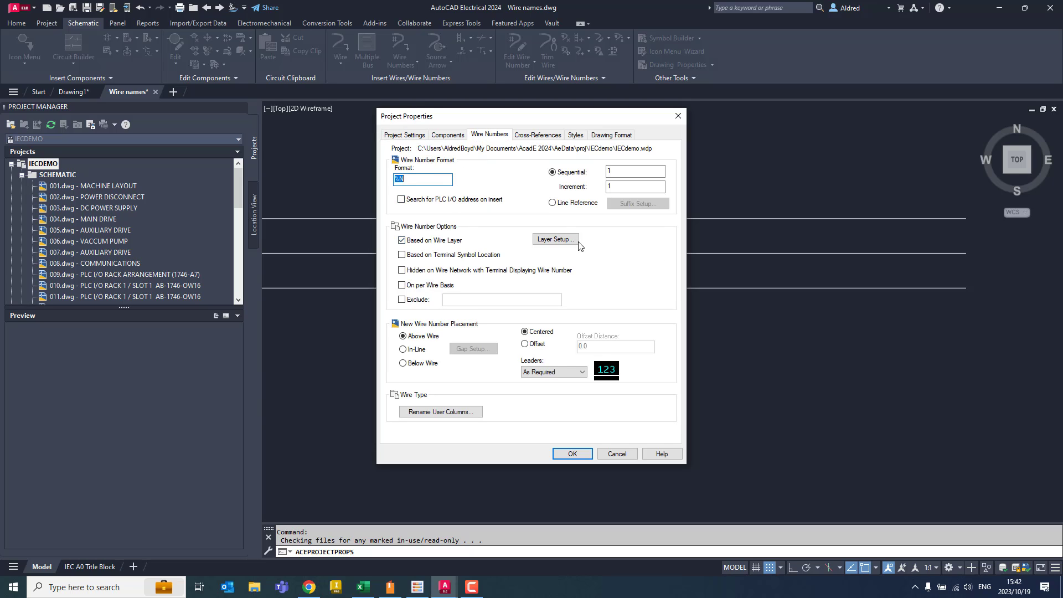
left_click(554, 239)
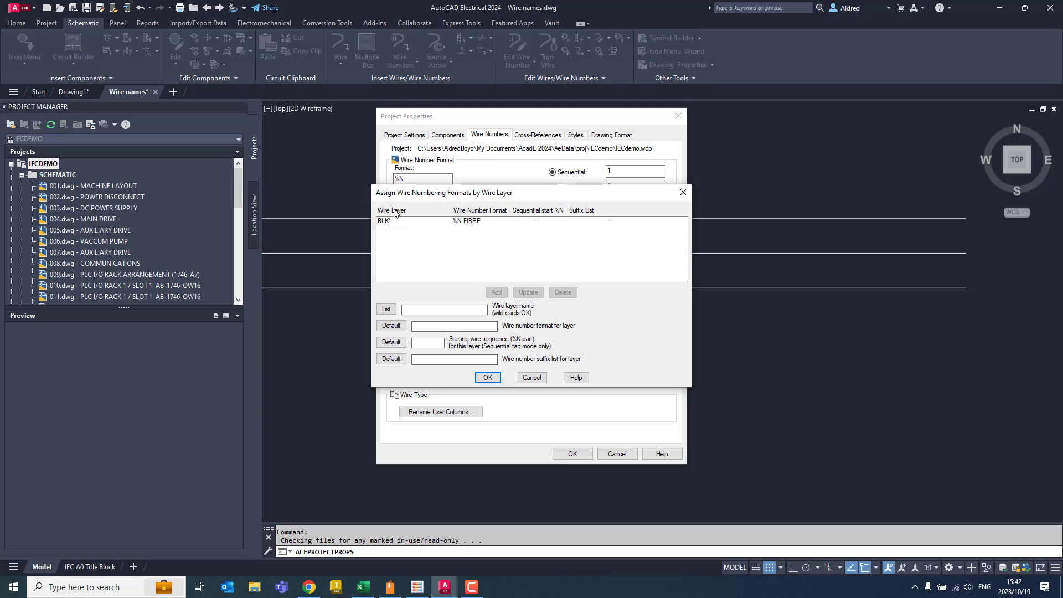
left_click(386, 309)
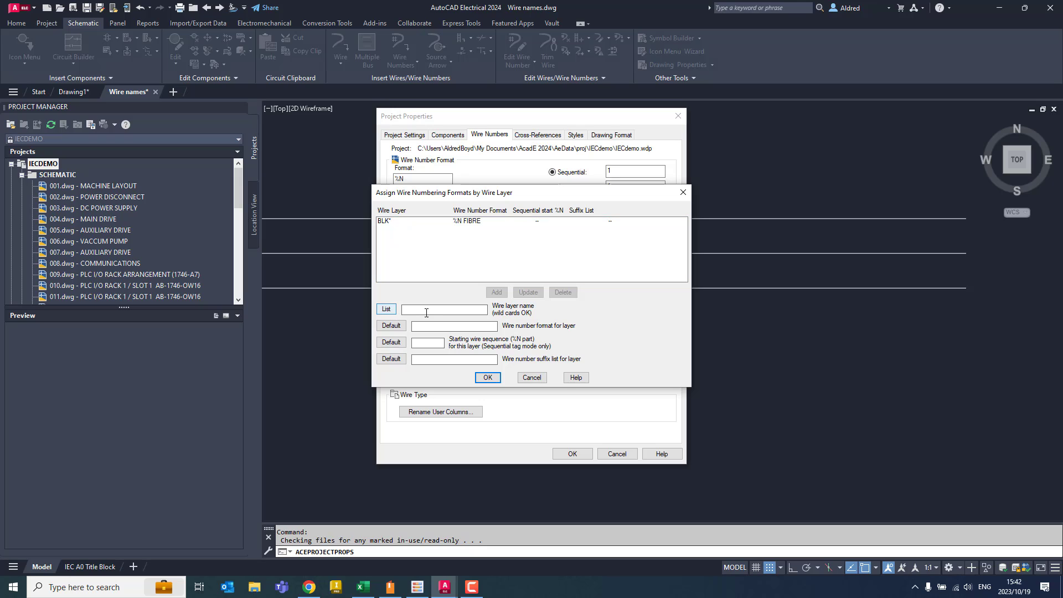
type("RED*")
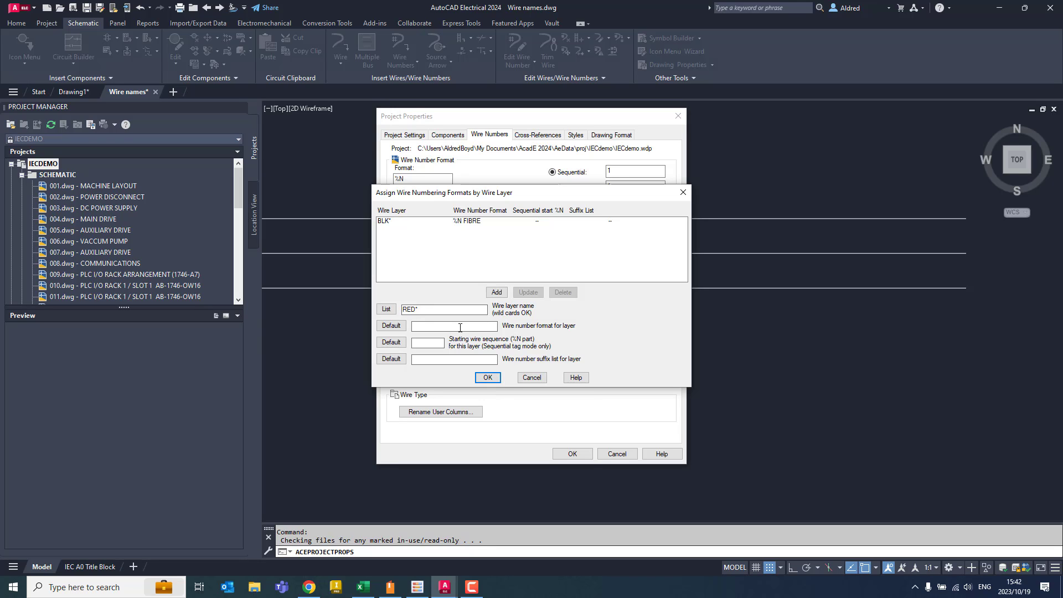
type("%N")
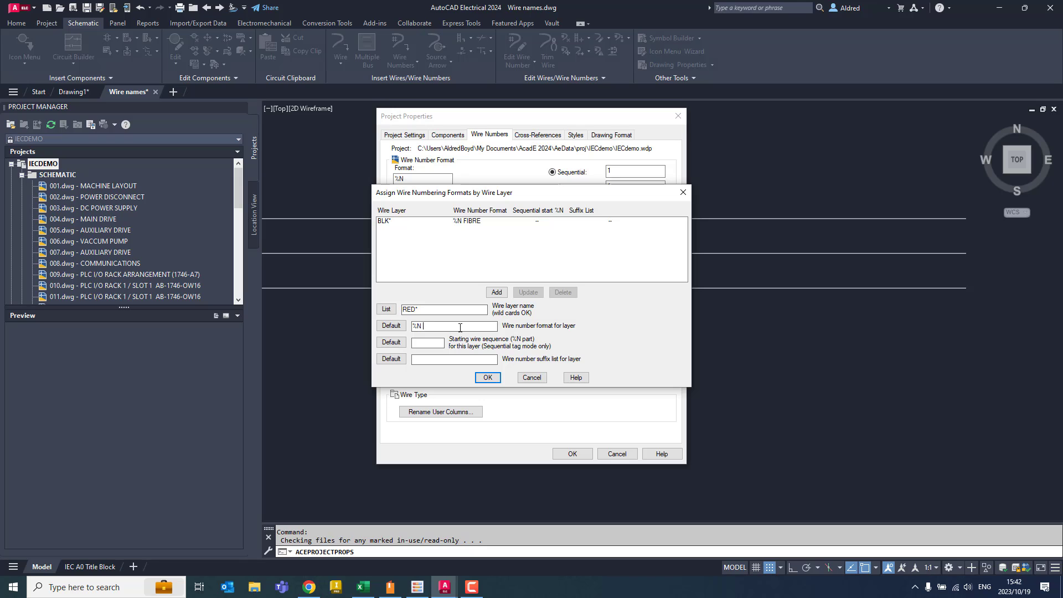
type("ETHERNET")
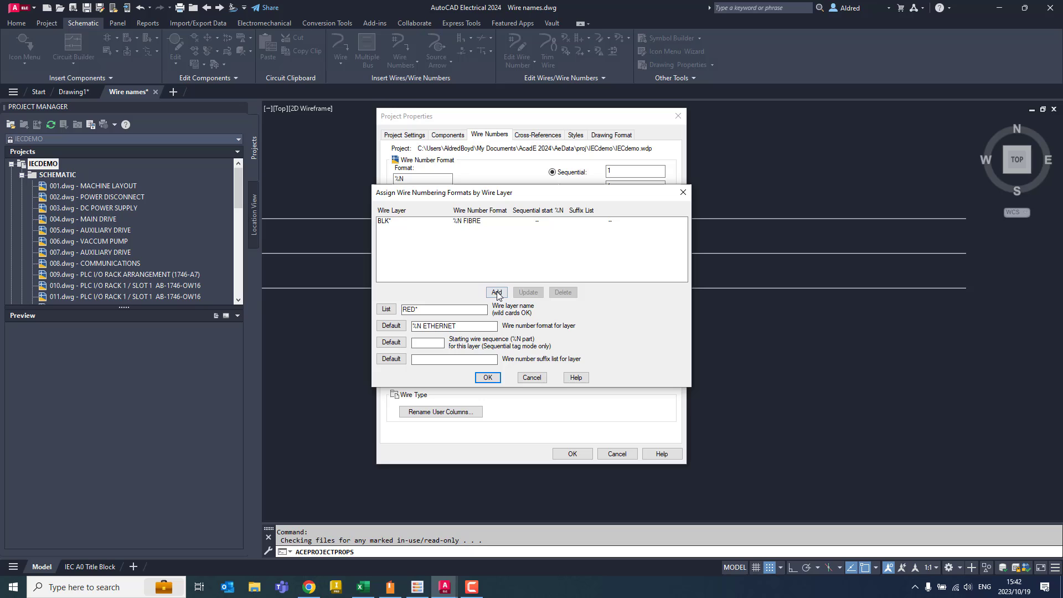
left_click(497, 292)
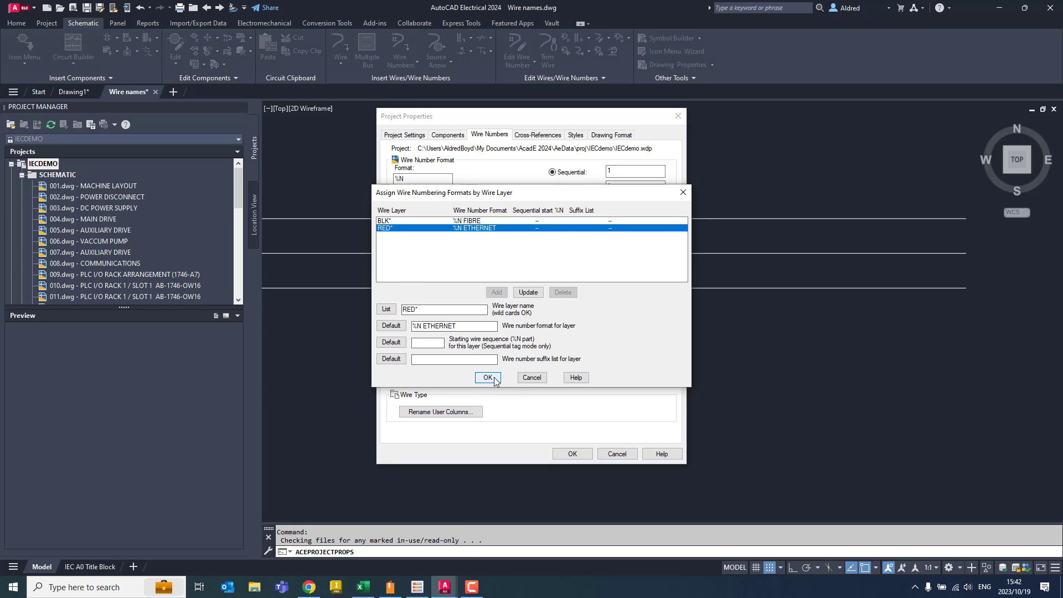
left_click(487, 378)
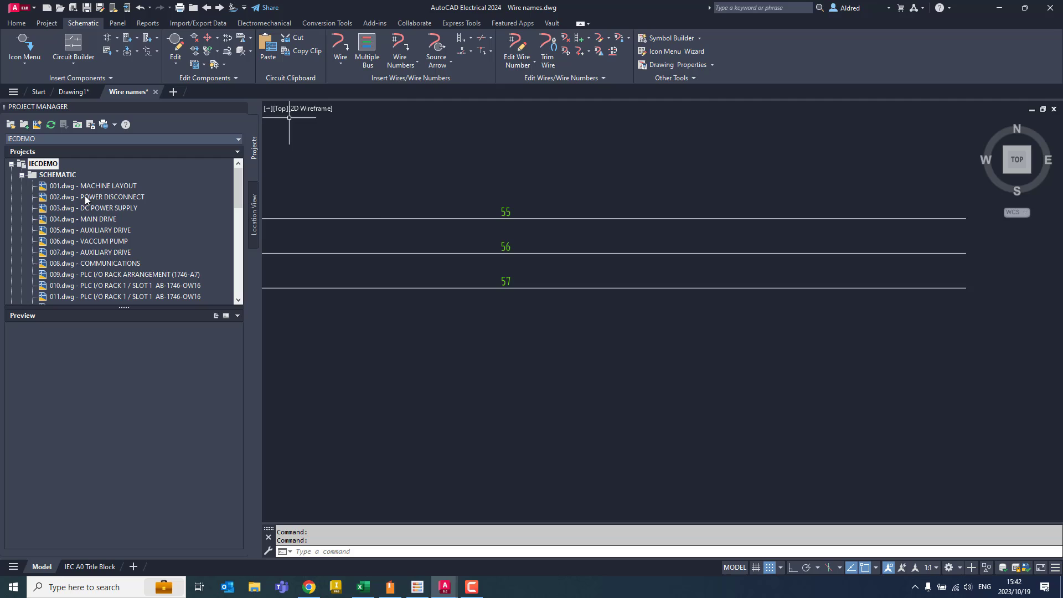
mouse_move(698, 335)
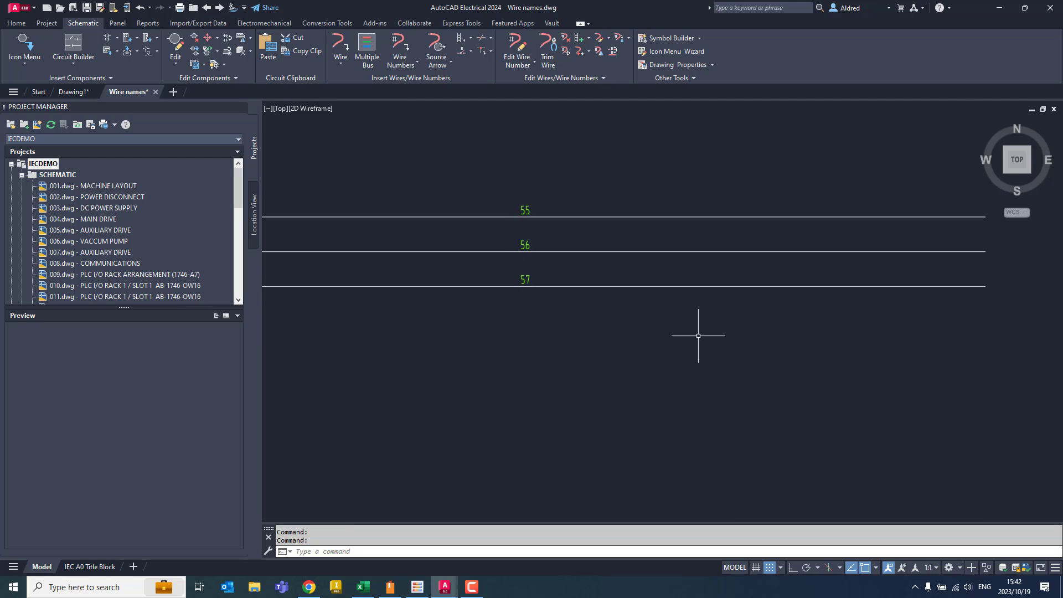
mouse_move(294, 278)
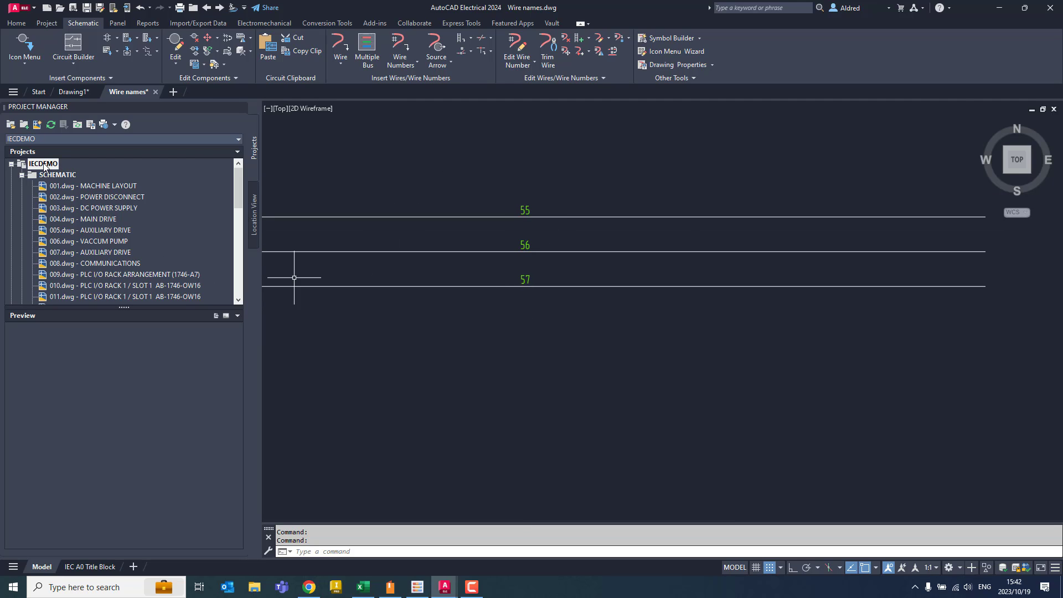
- Set the Wire names drawing's wire number format to %N and confirm
right_click(43, 163)
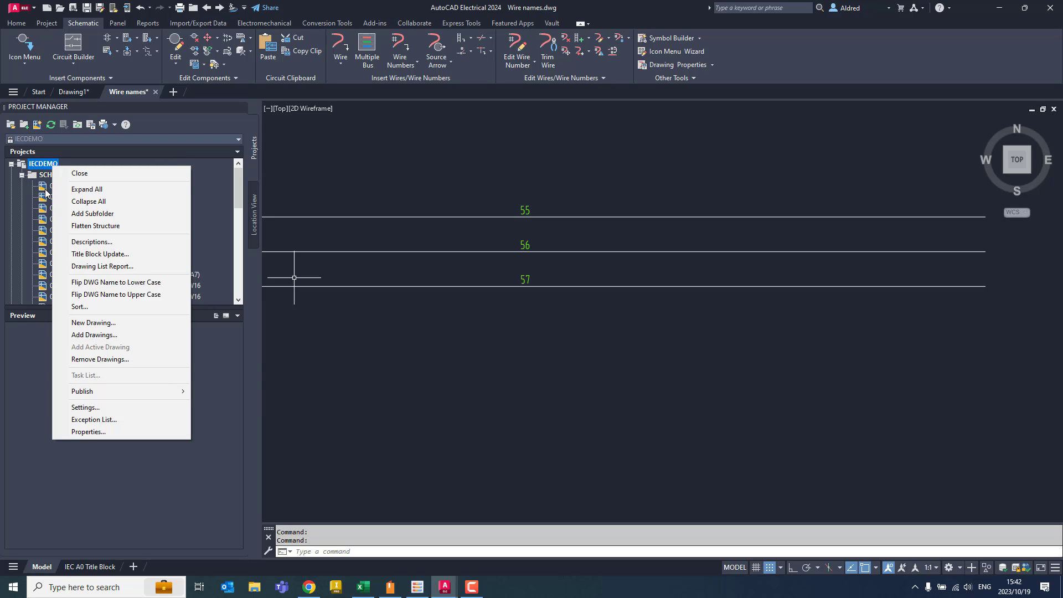
right_click(49, 175)
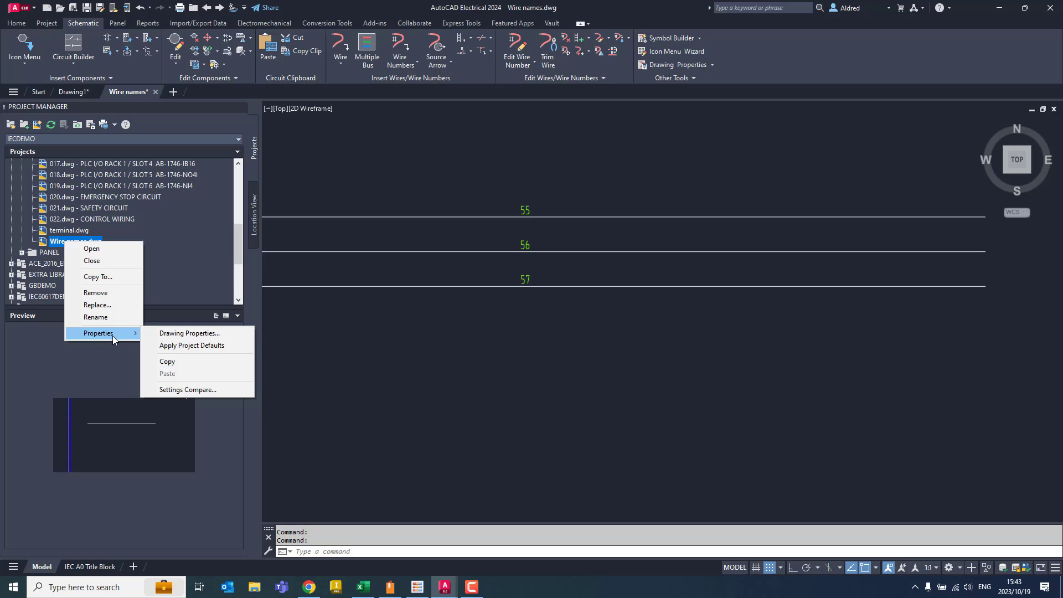
left_click(208, 348)
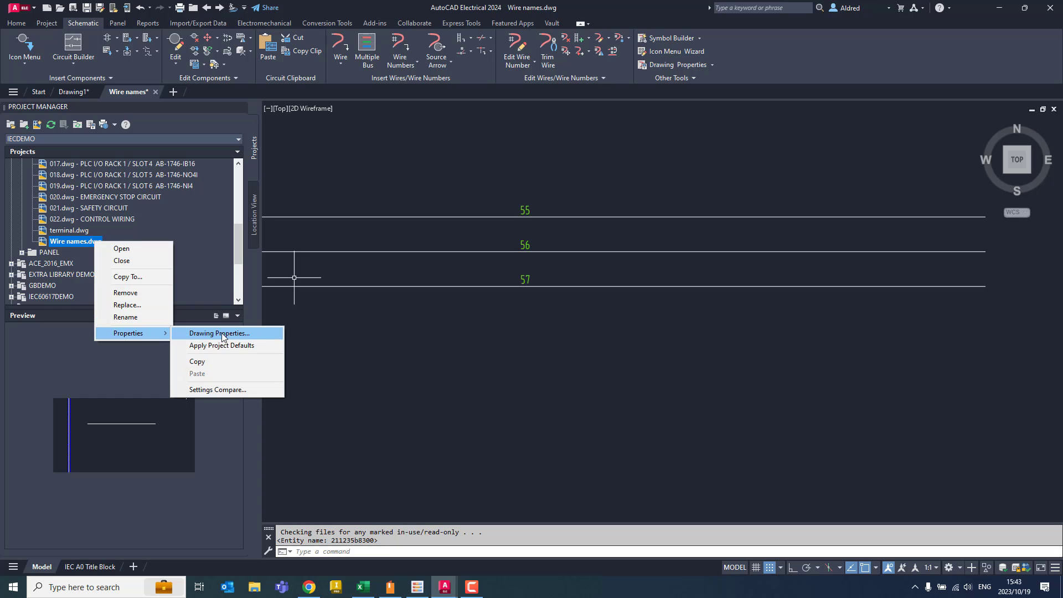
left_click(219, 333)
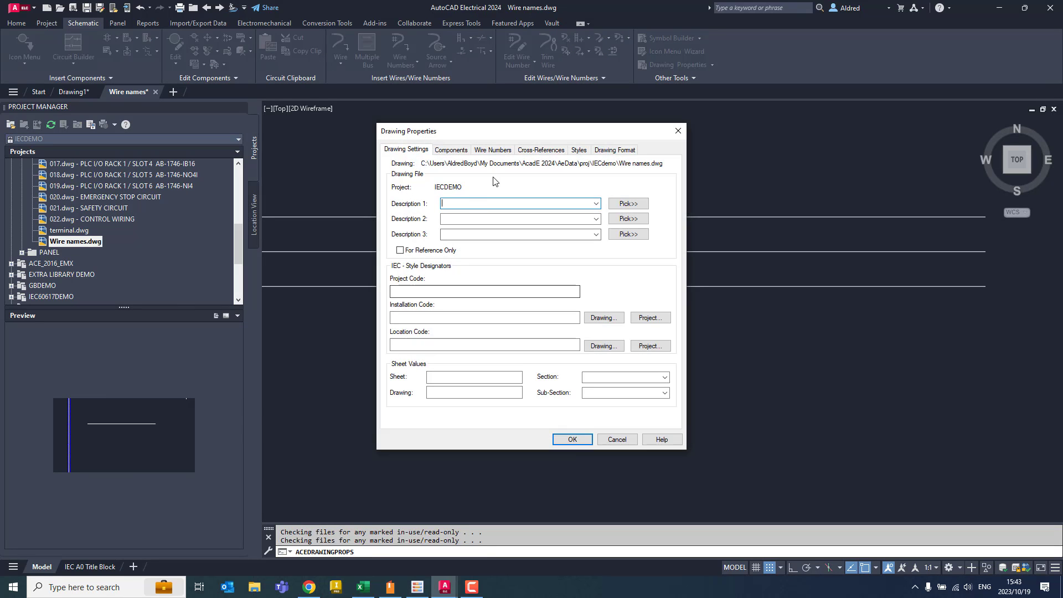
left_click(492, 150)
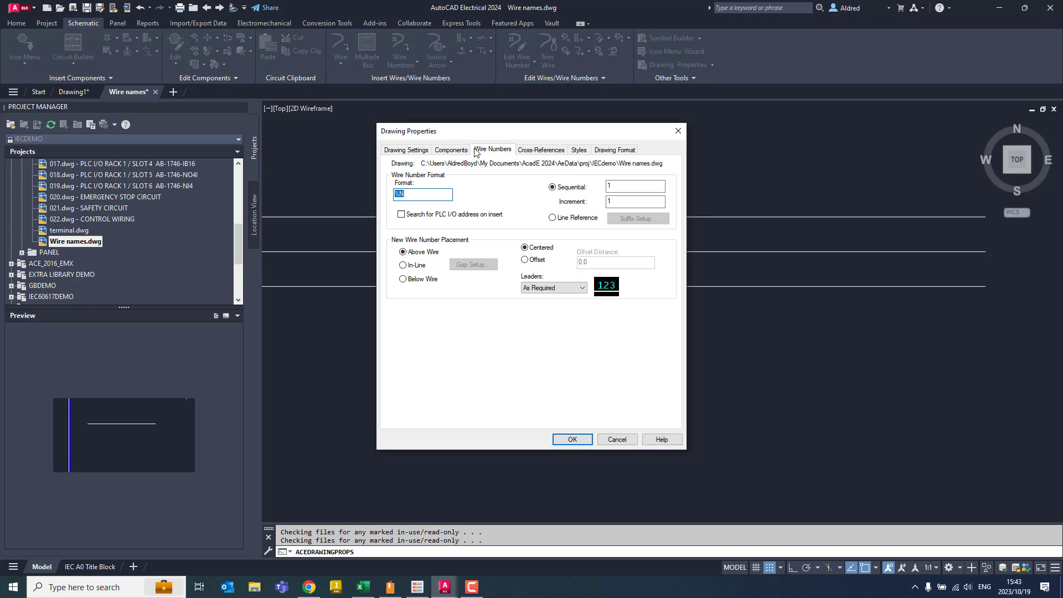
mouse_move(398, 210)
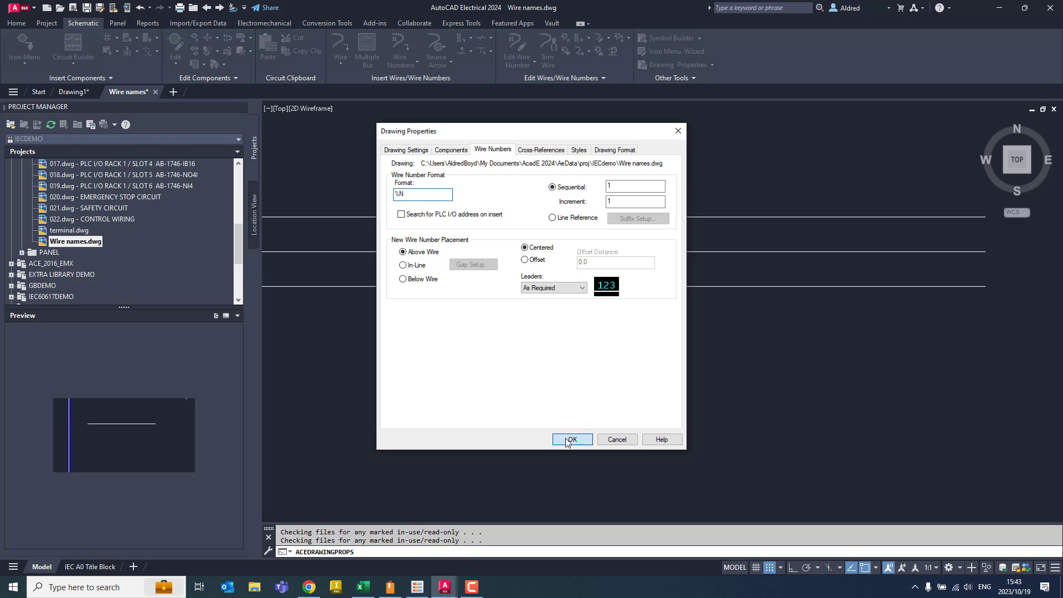
left_click(572, 440)
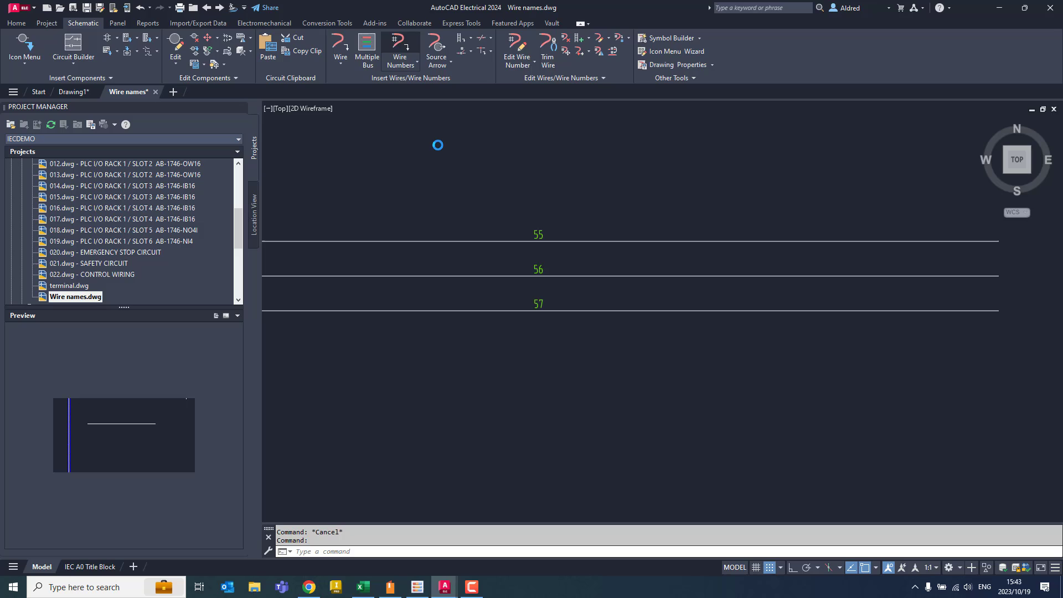
left_click(400, 47)
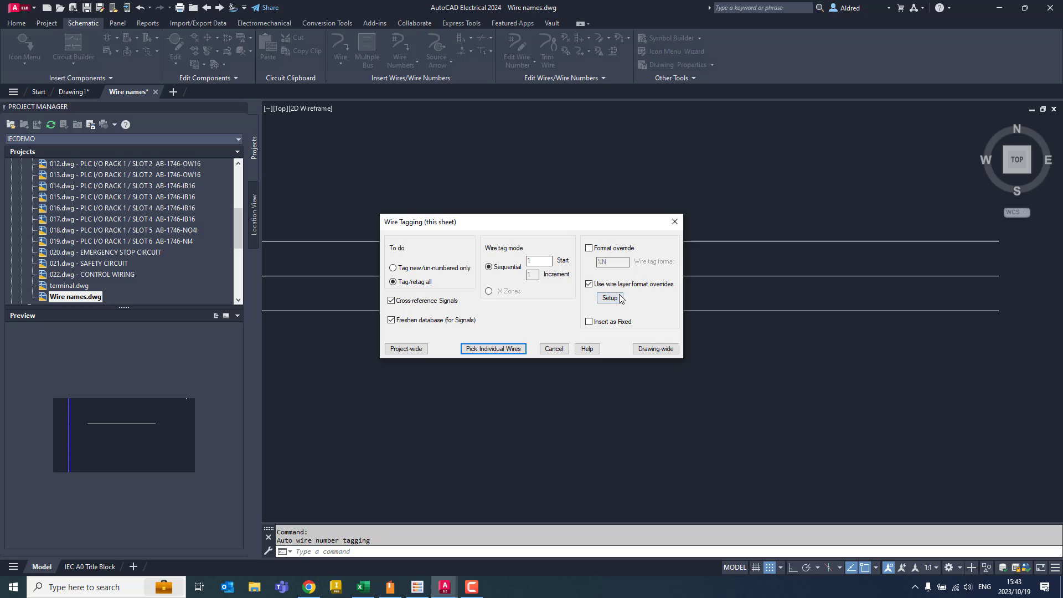
left_click(609, 298)
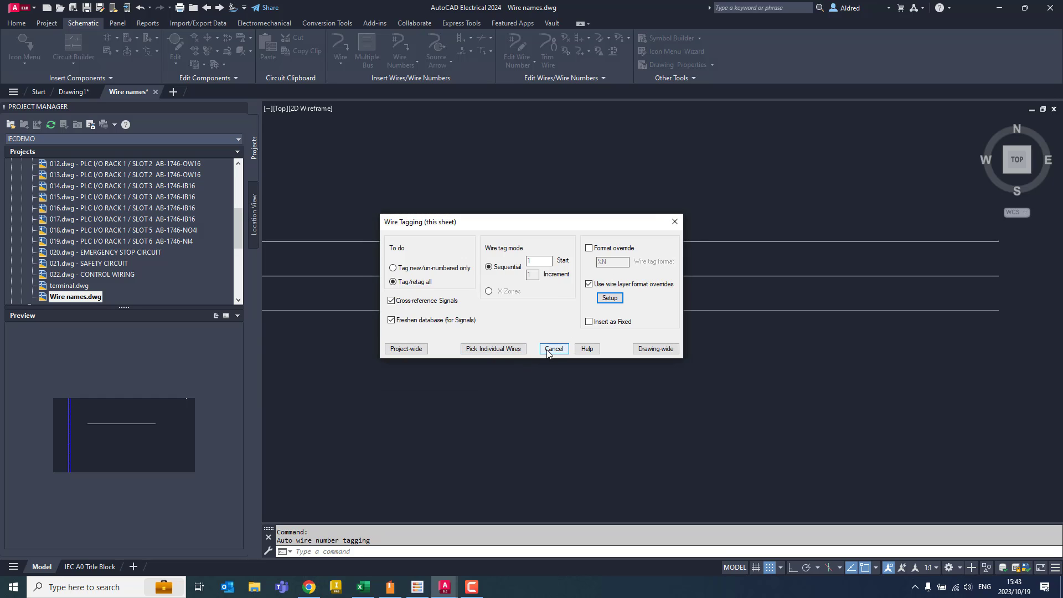
left_click(554, 349)
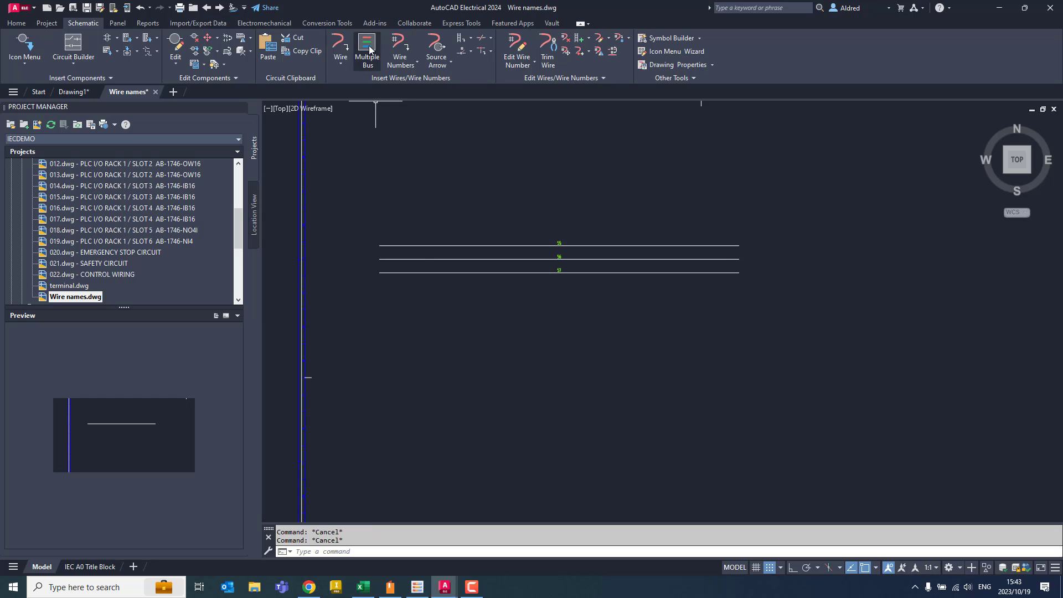
- Draw three red wires below the black ones and confirm wire 57 is on BLK_0.5mm^2
left_click(367, 51)
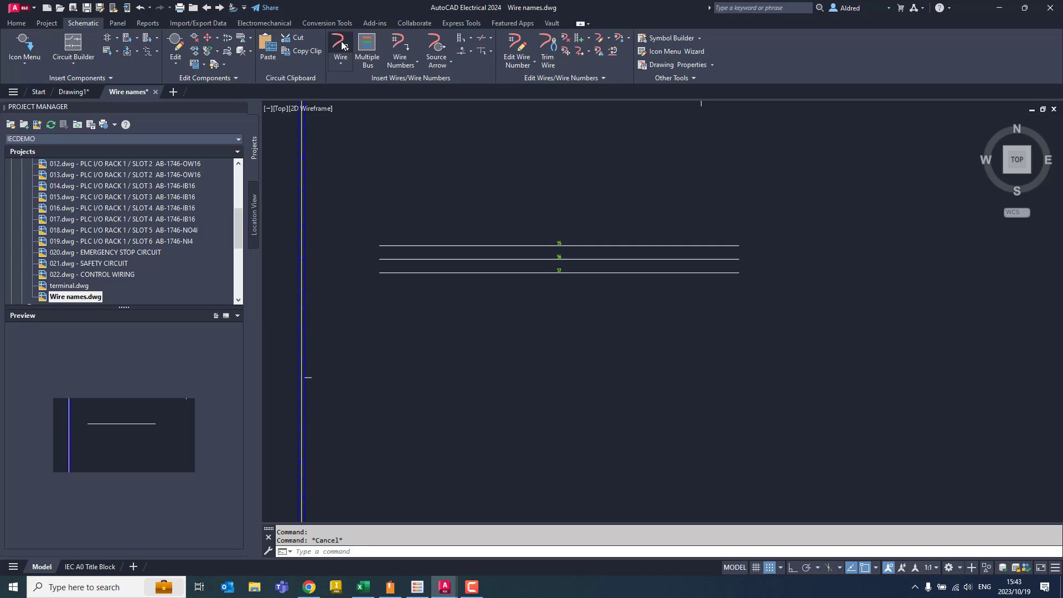
left_click(341, 45)
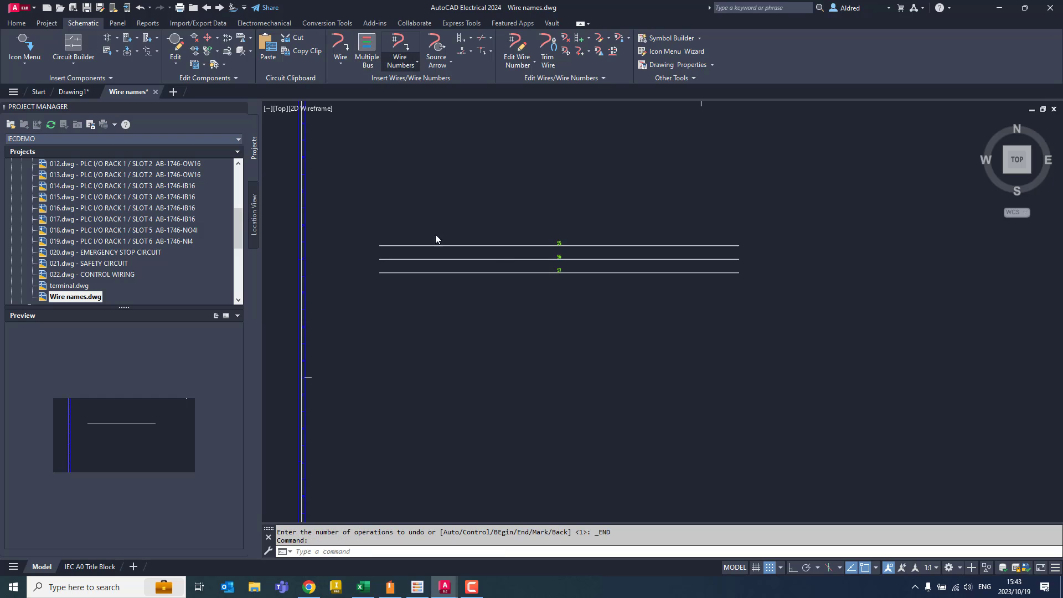
left_click(400, 50)
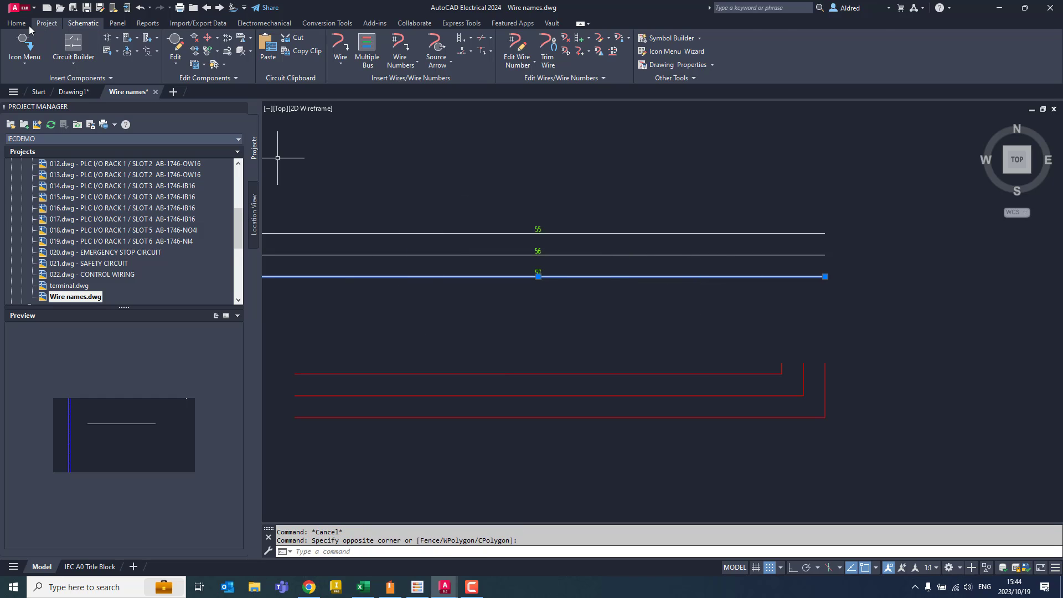
left_click(15, 22)
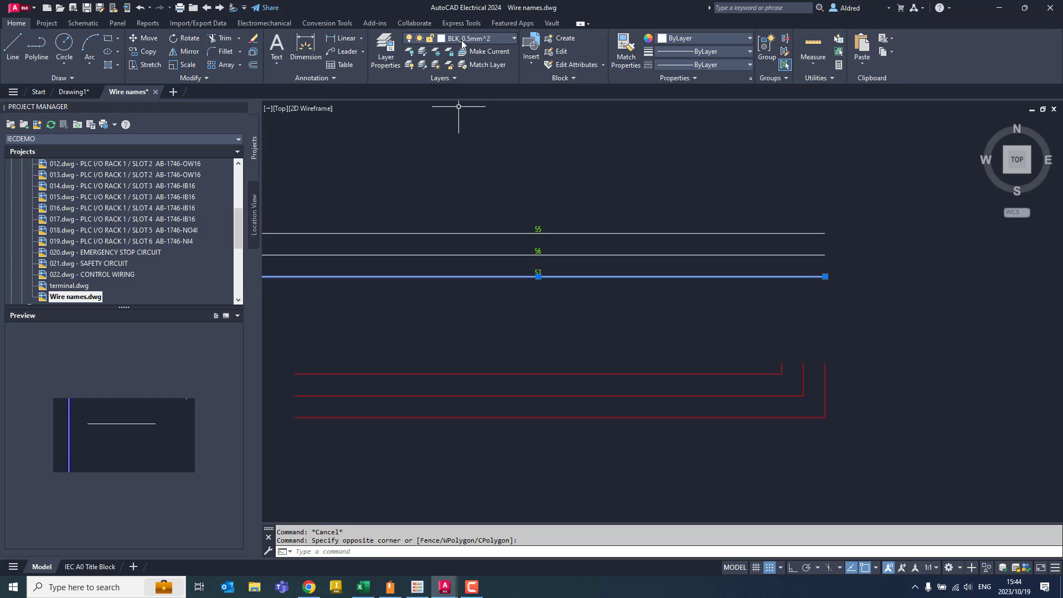
mouse_move(497, 164)
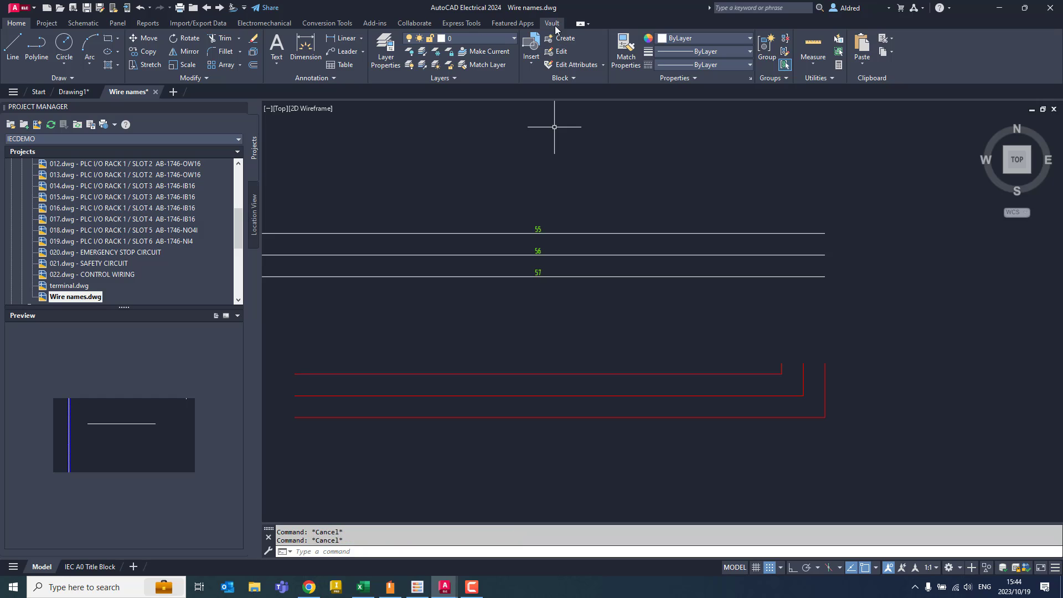
left_click(83, 23)
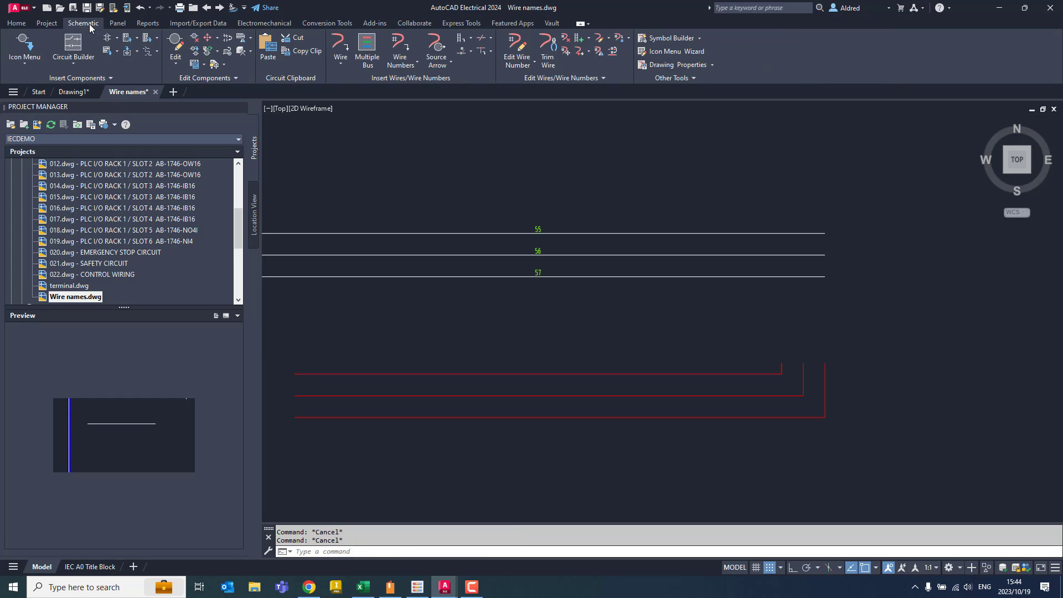
- Retag all wires as 1–3 FIBRE and 1–3 ETHERNET, then draw another red wire
left_click(400, 48)
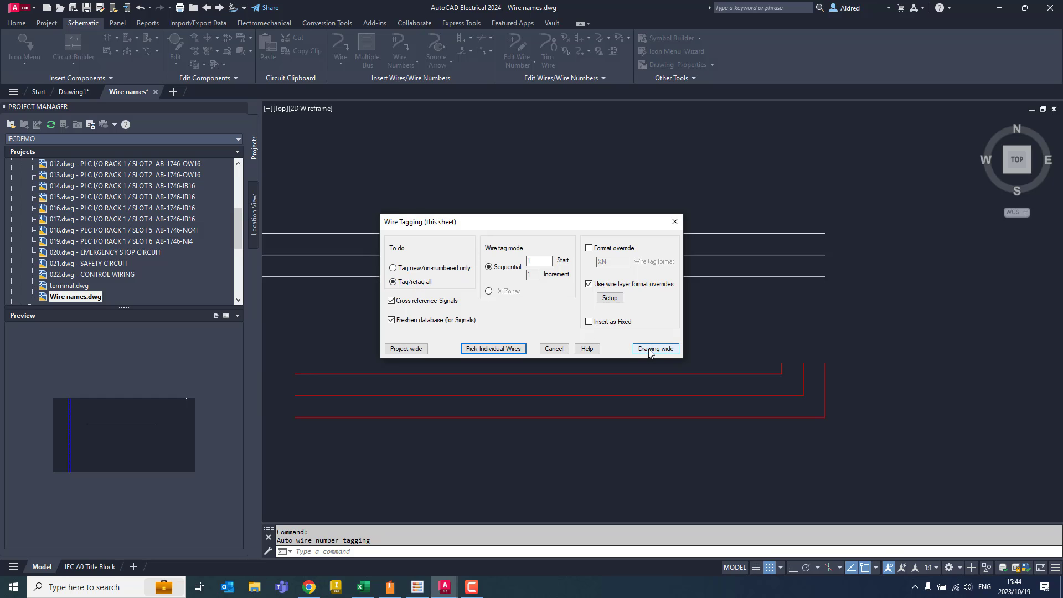
left_click(654, 348)
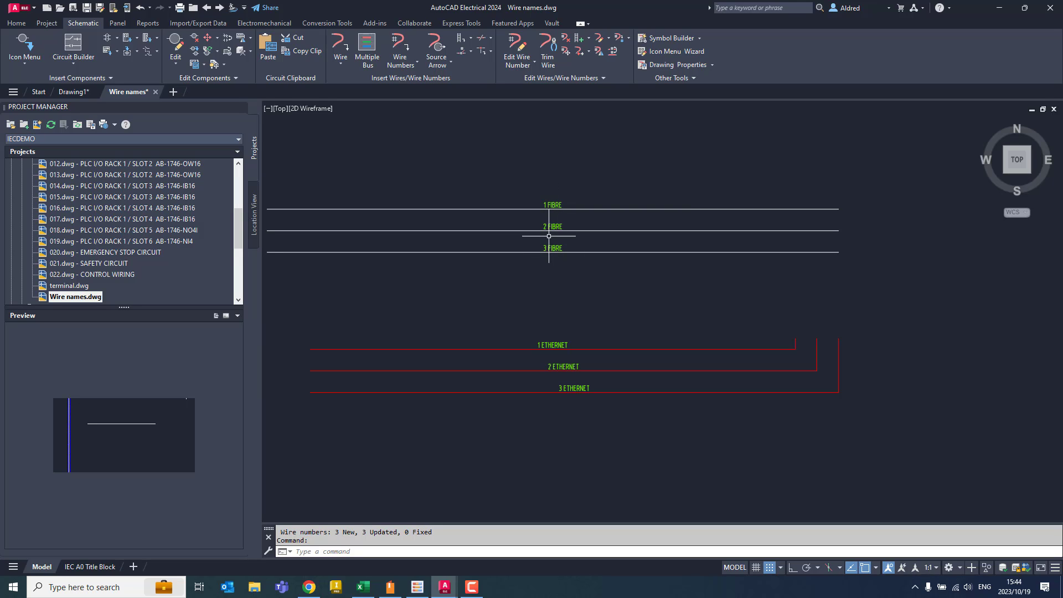
mouse_move(566, 331)
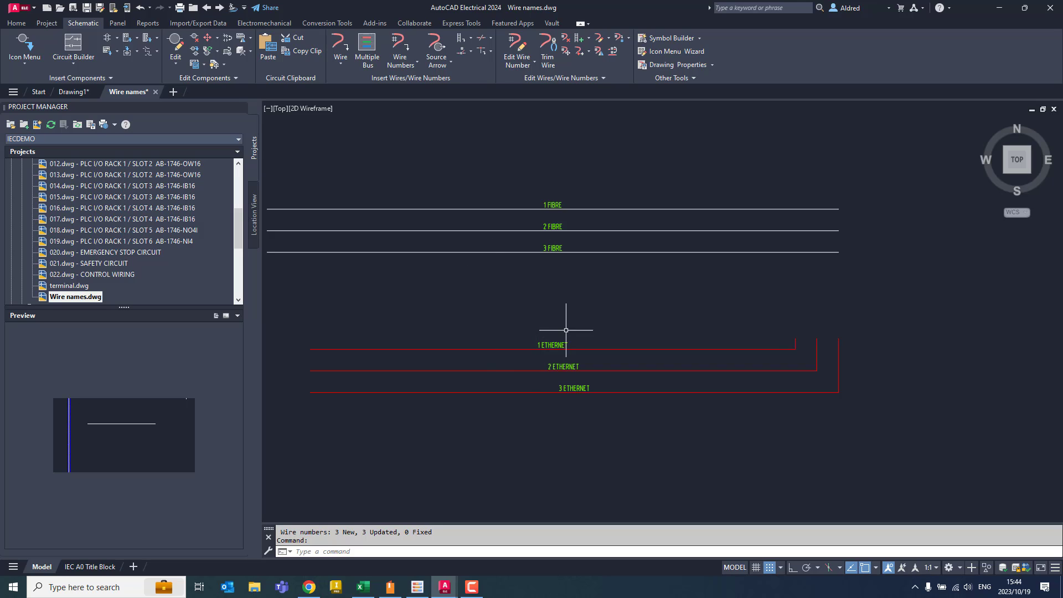
mouse_move(565, 366)
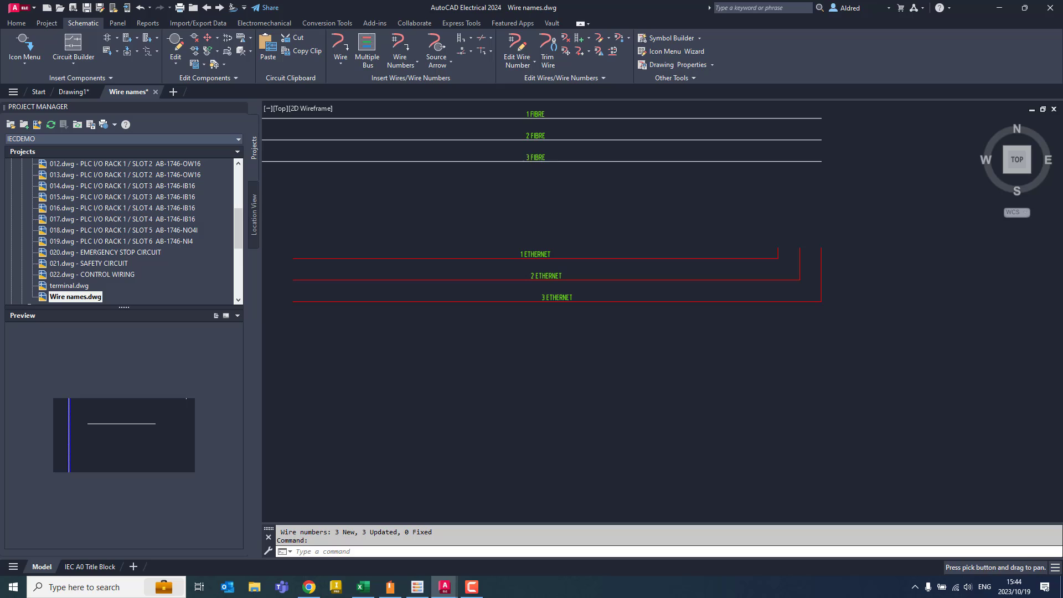
left_click(340, 44)
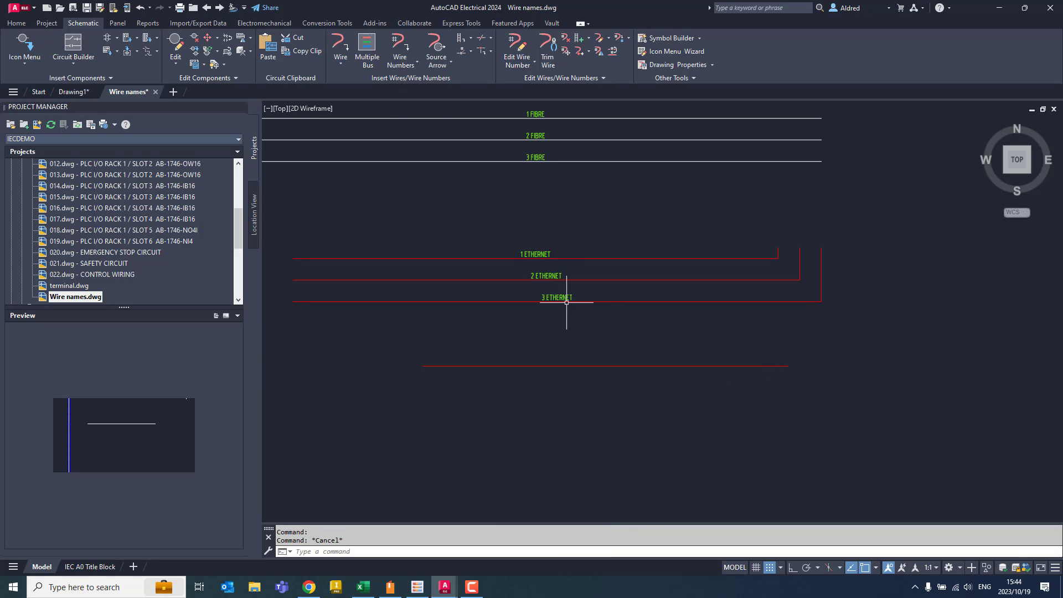
mouse_move(489, 123)
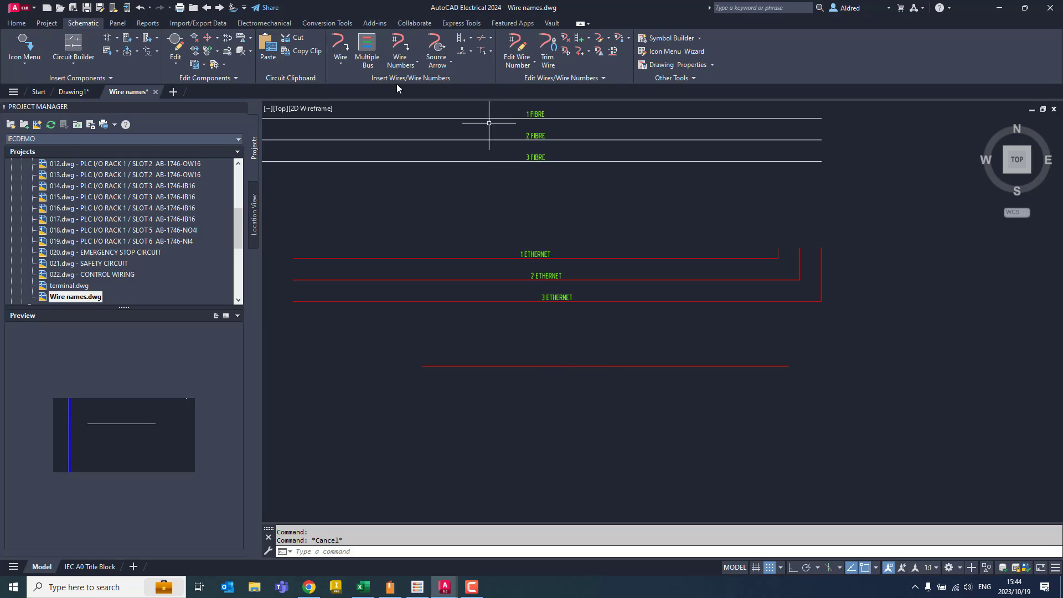
- Number only the new unnumbered red wire, leaving FIBRE and ETHERNET numbers unchanged
left_click(400, 48)
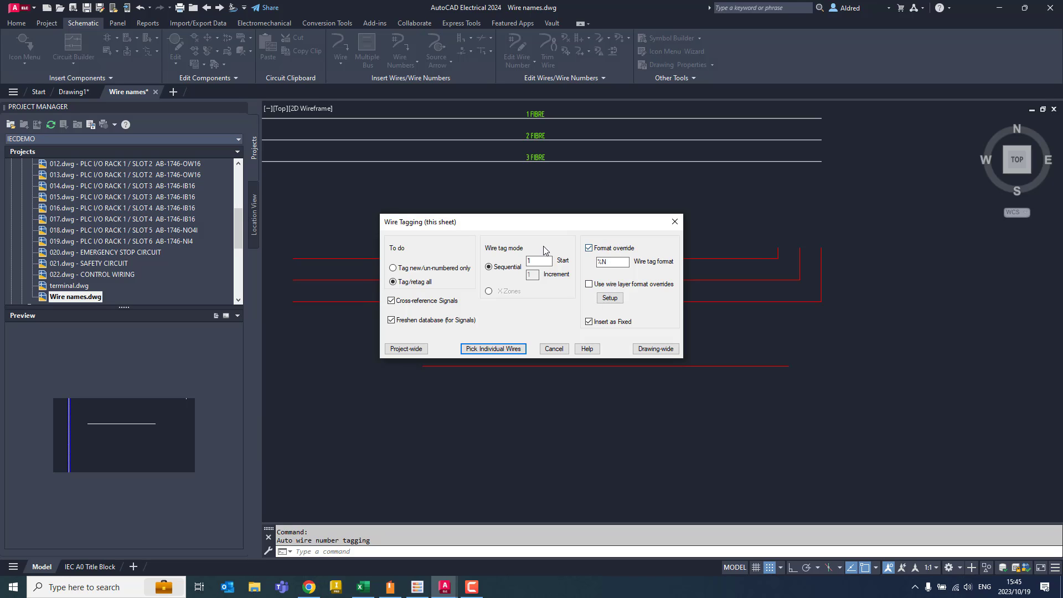
mouse_move(573, 267)
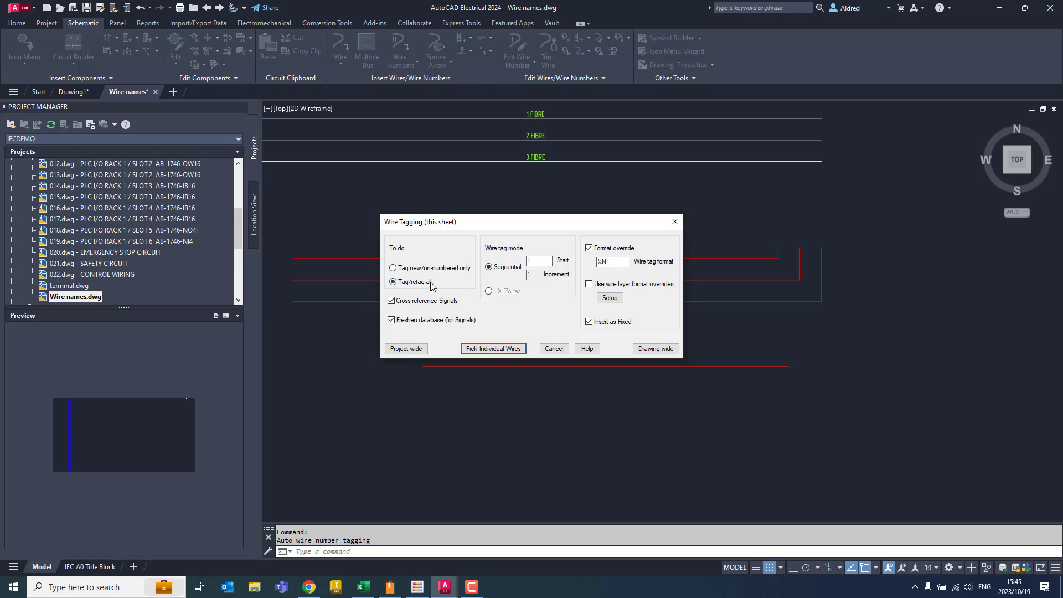
left_click(393, 267)
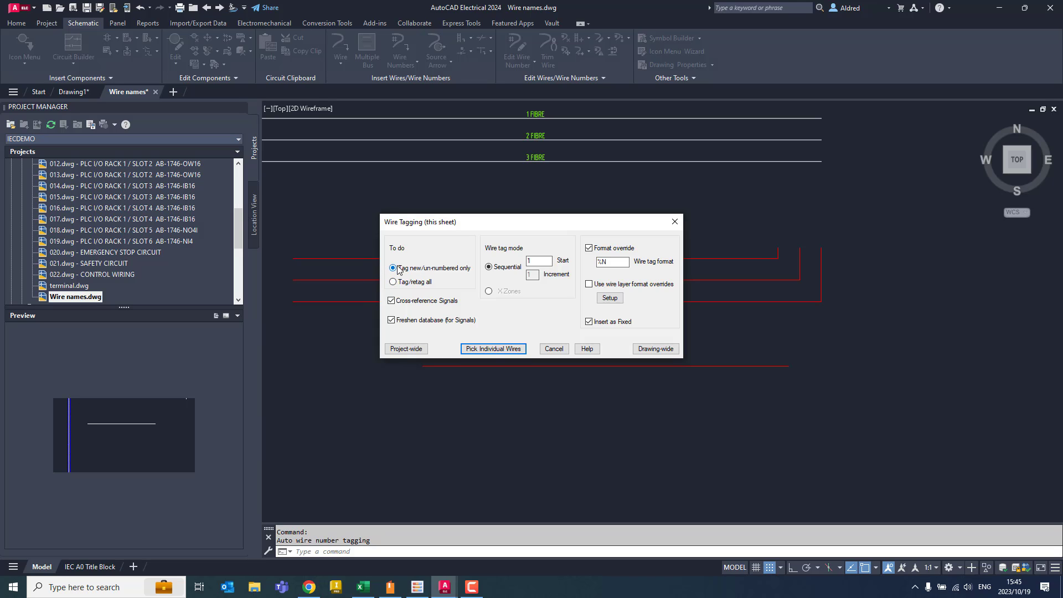
left_click(493, 349)
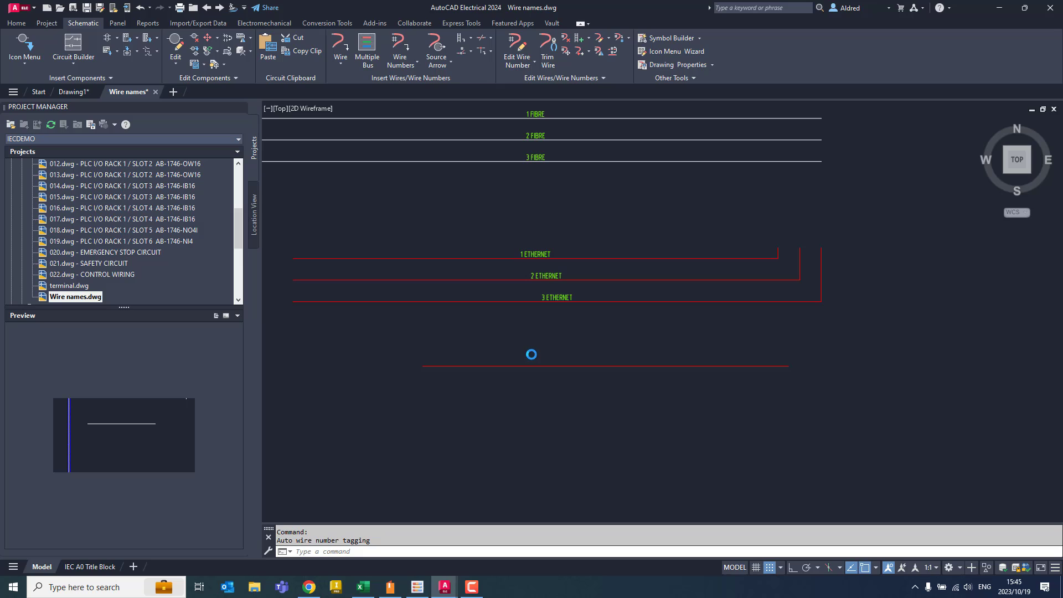
mouse_move(674, 388)
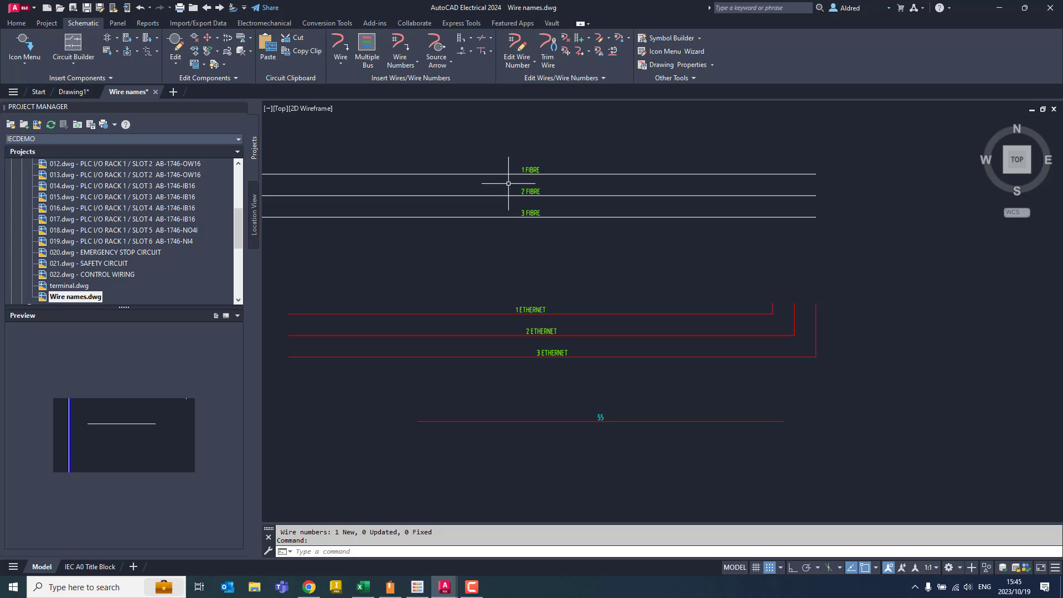
mouse_move(583, 289)
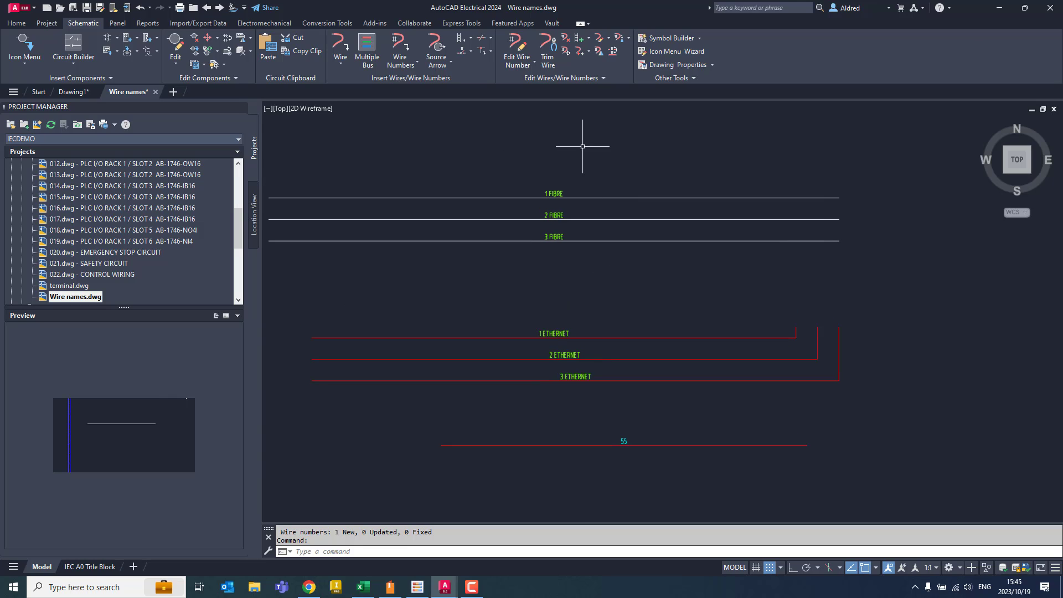
mouse_move(560, 167)
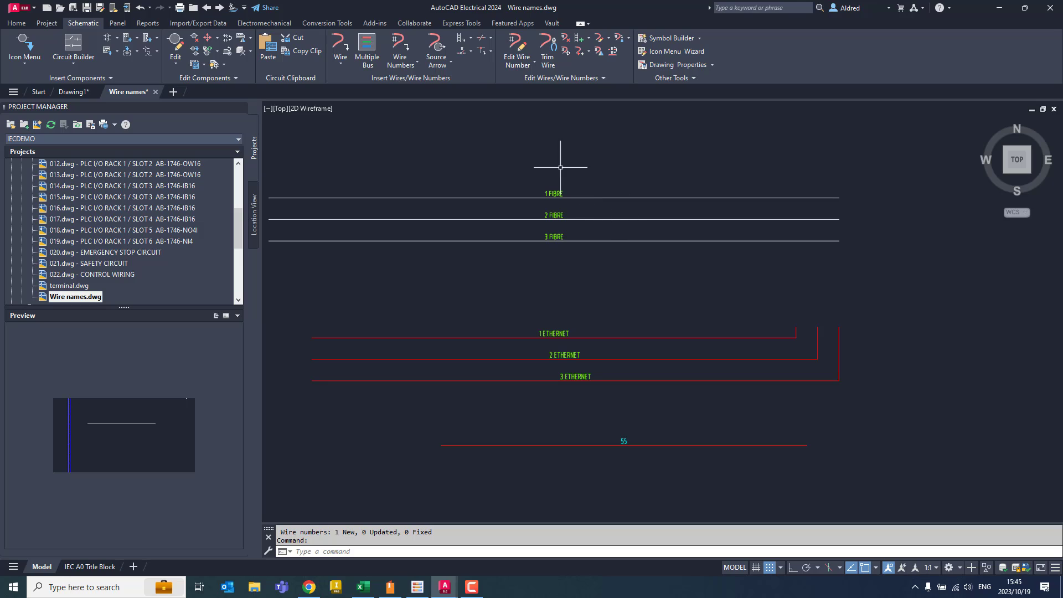
mouse_move(568, 232)
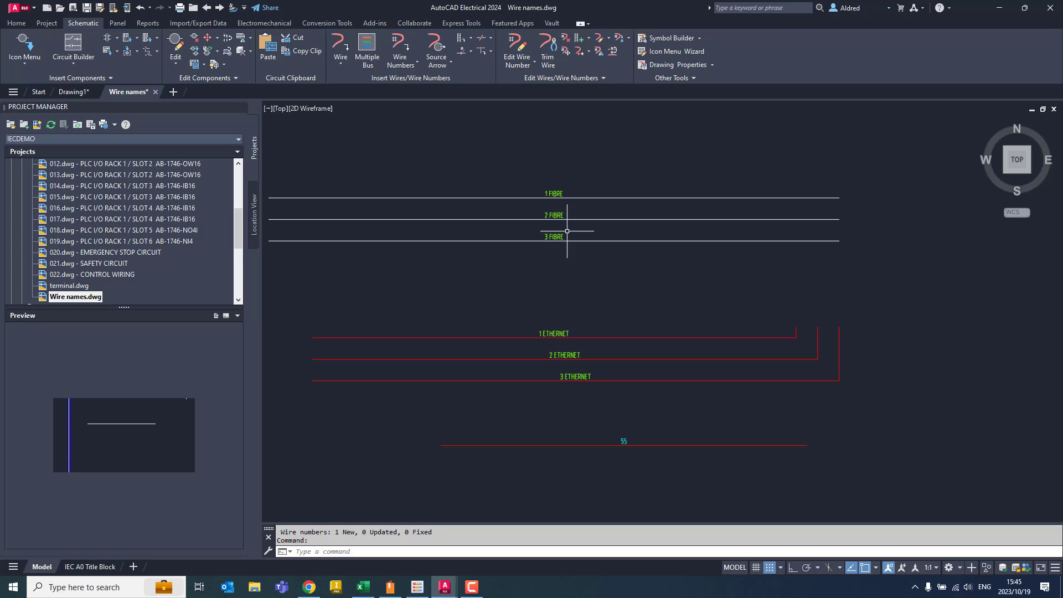
mouse_move(649, 200)
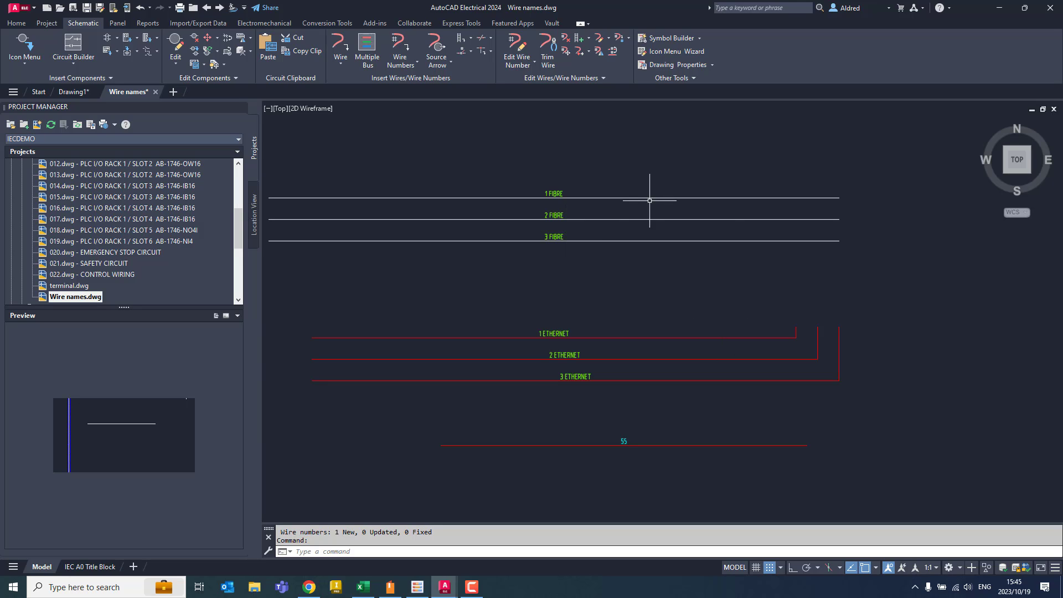
mouse_move(514, 464)
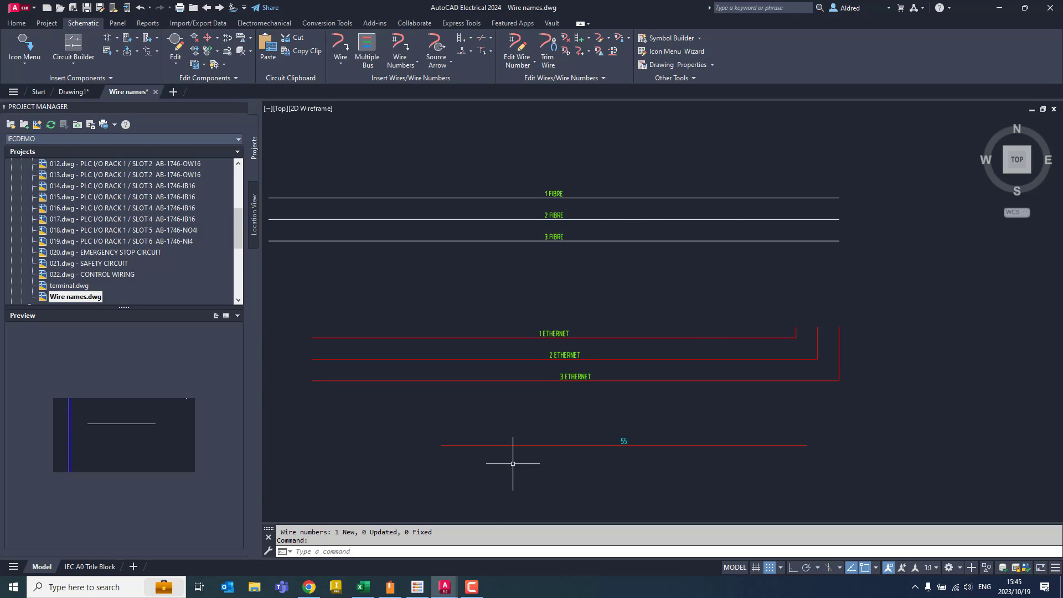